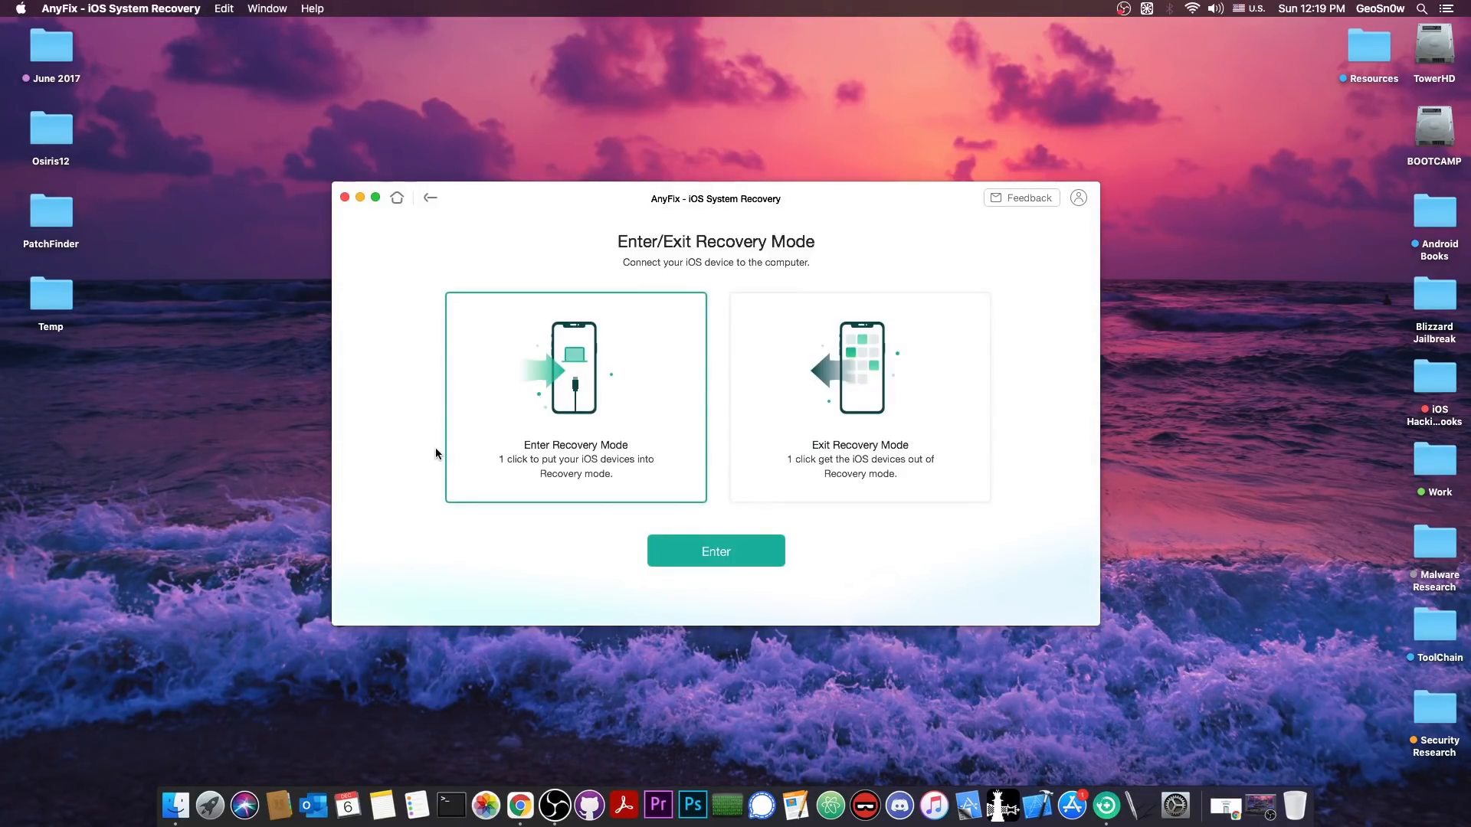
View the recovery-mode option on the Chimera site, then read Odyssey's Chimera 1.5 announcement tweet.
click(429, 198)
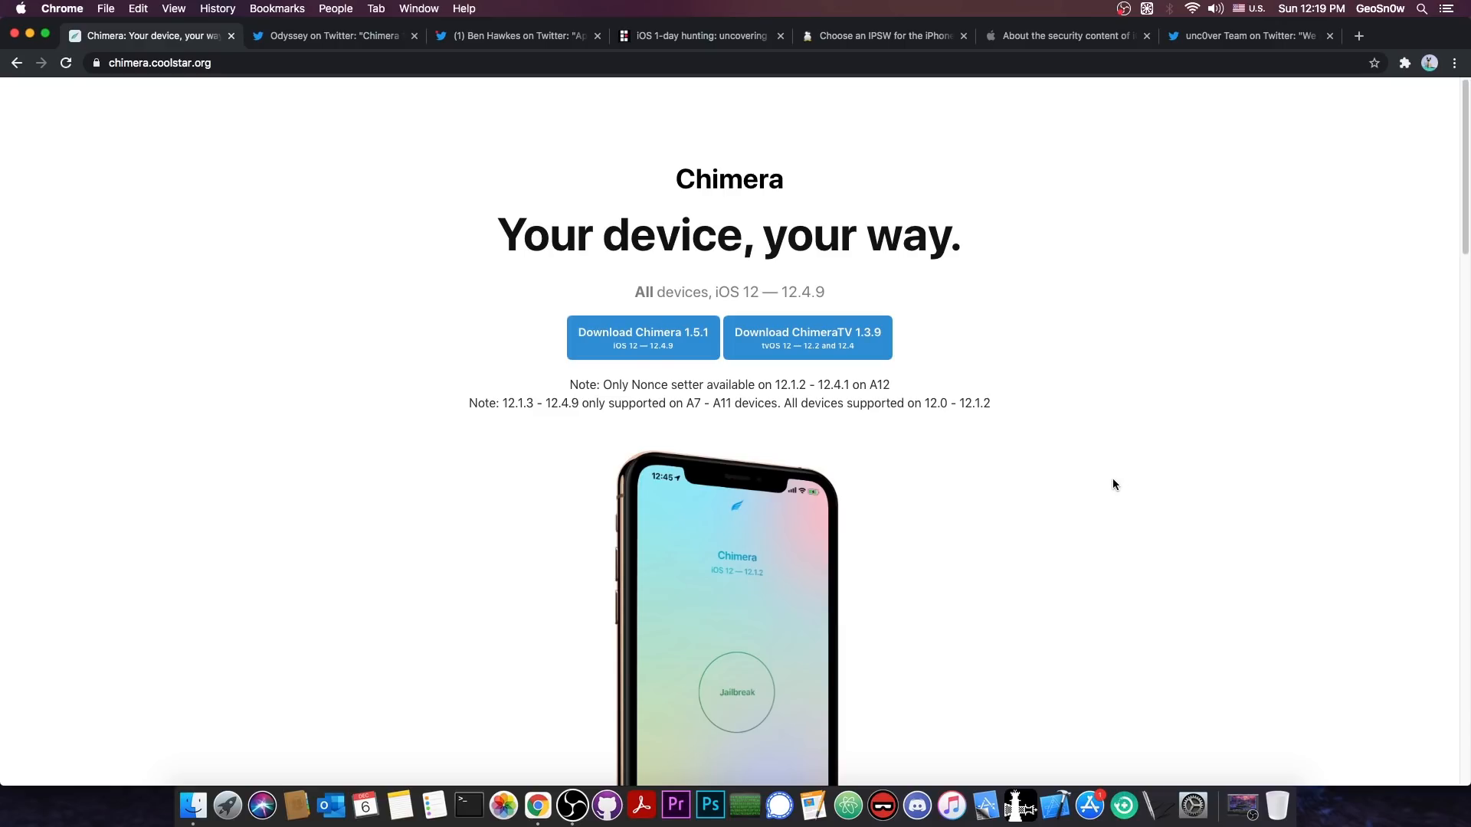
scroll(down, 3)
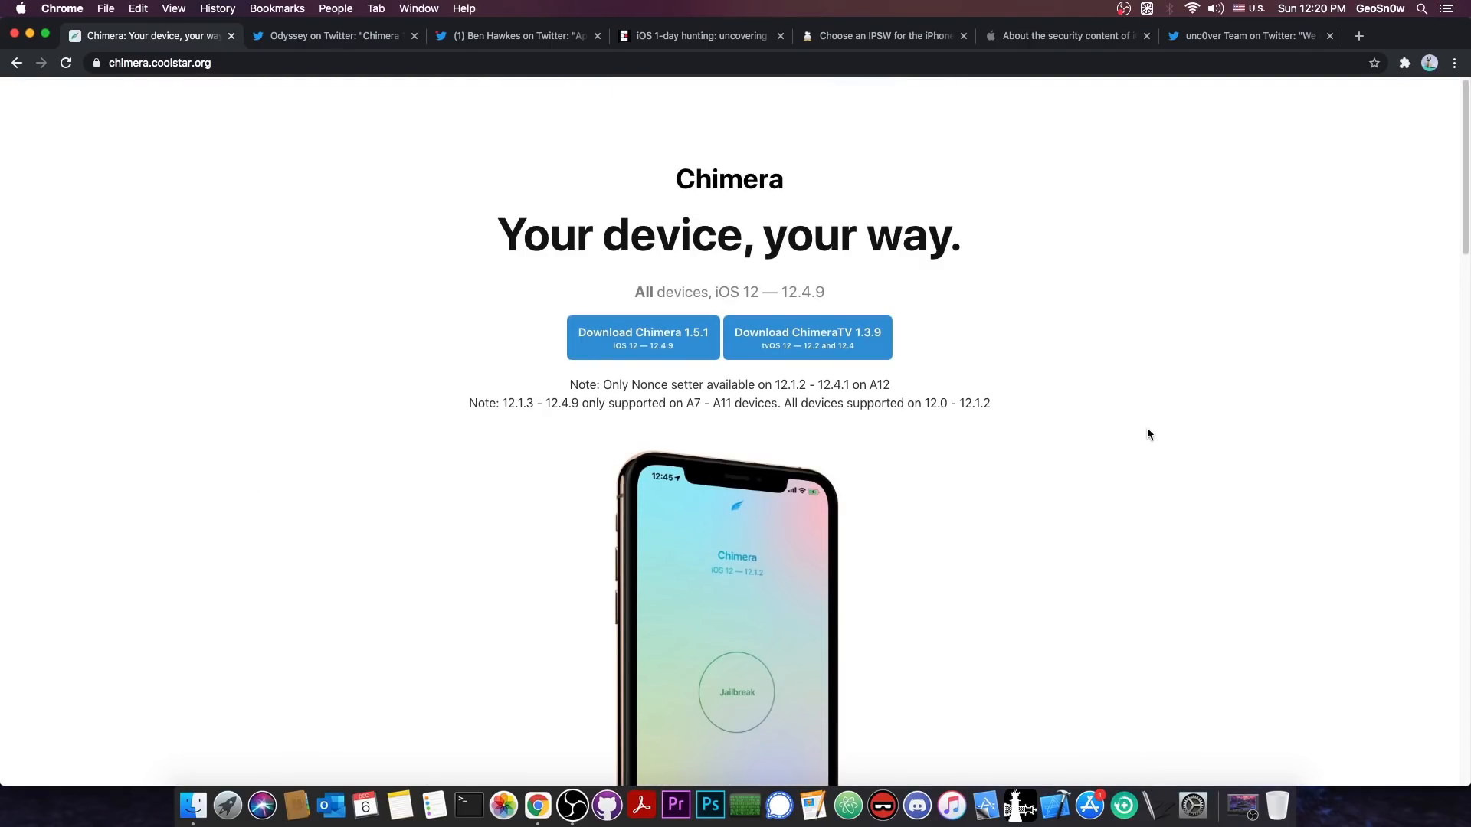
mouse_move(1123, 426)
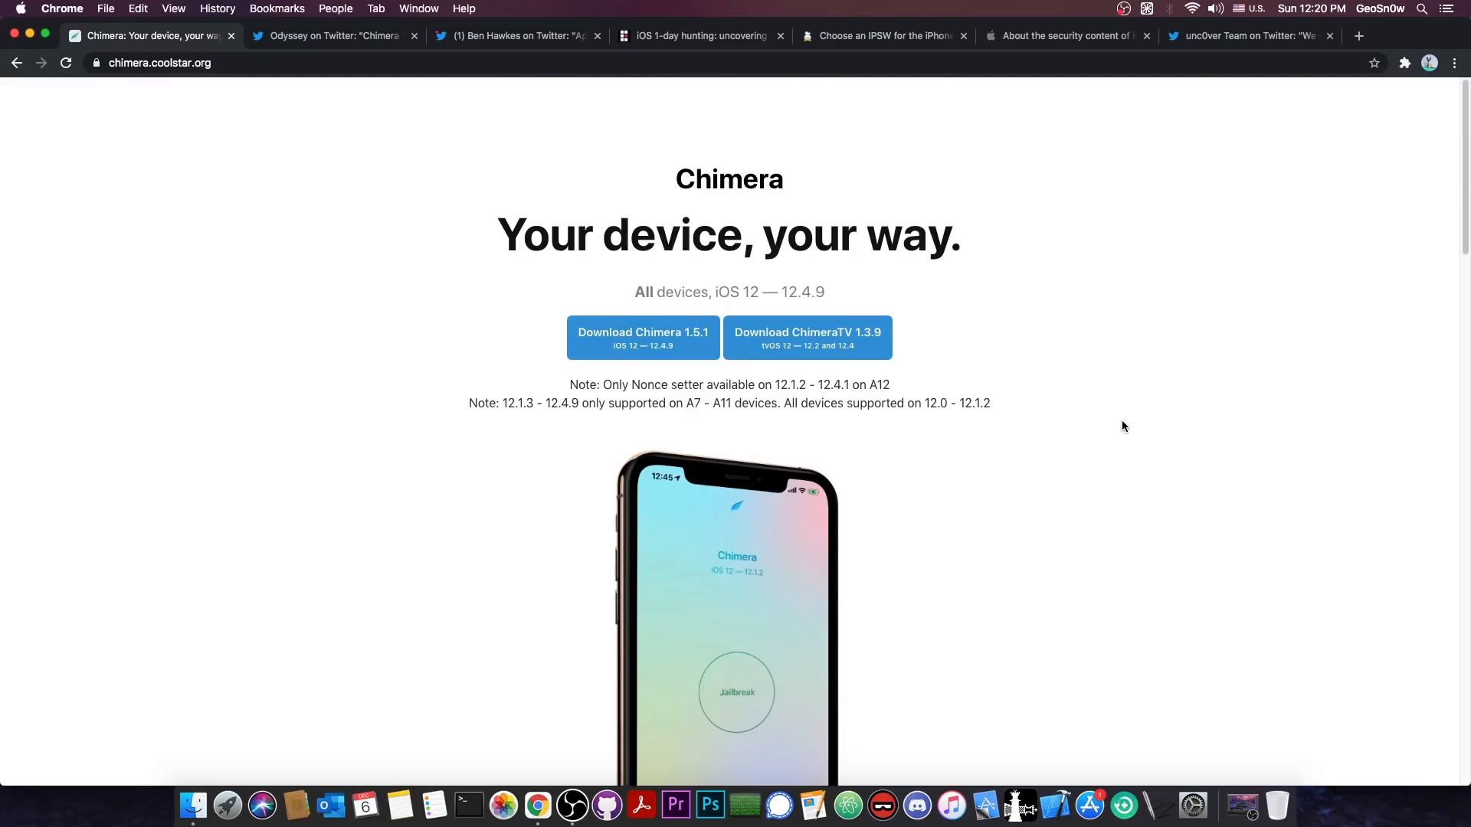
mouse_move(1084, 411)
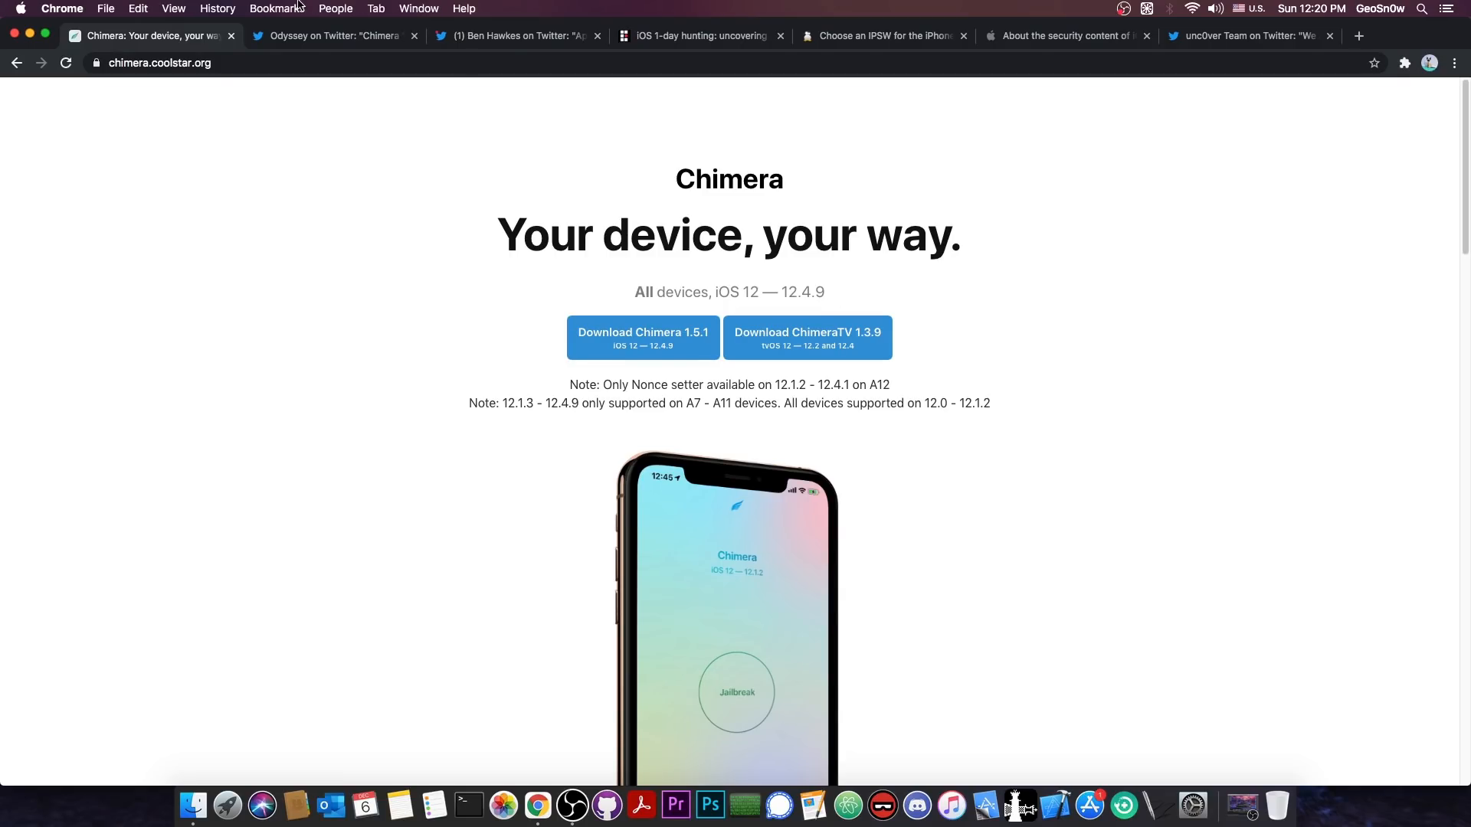
click(332, 35)
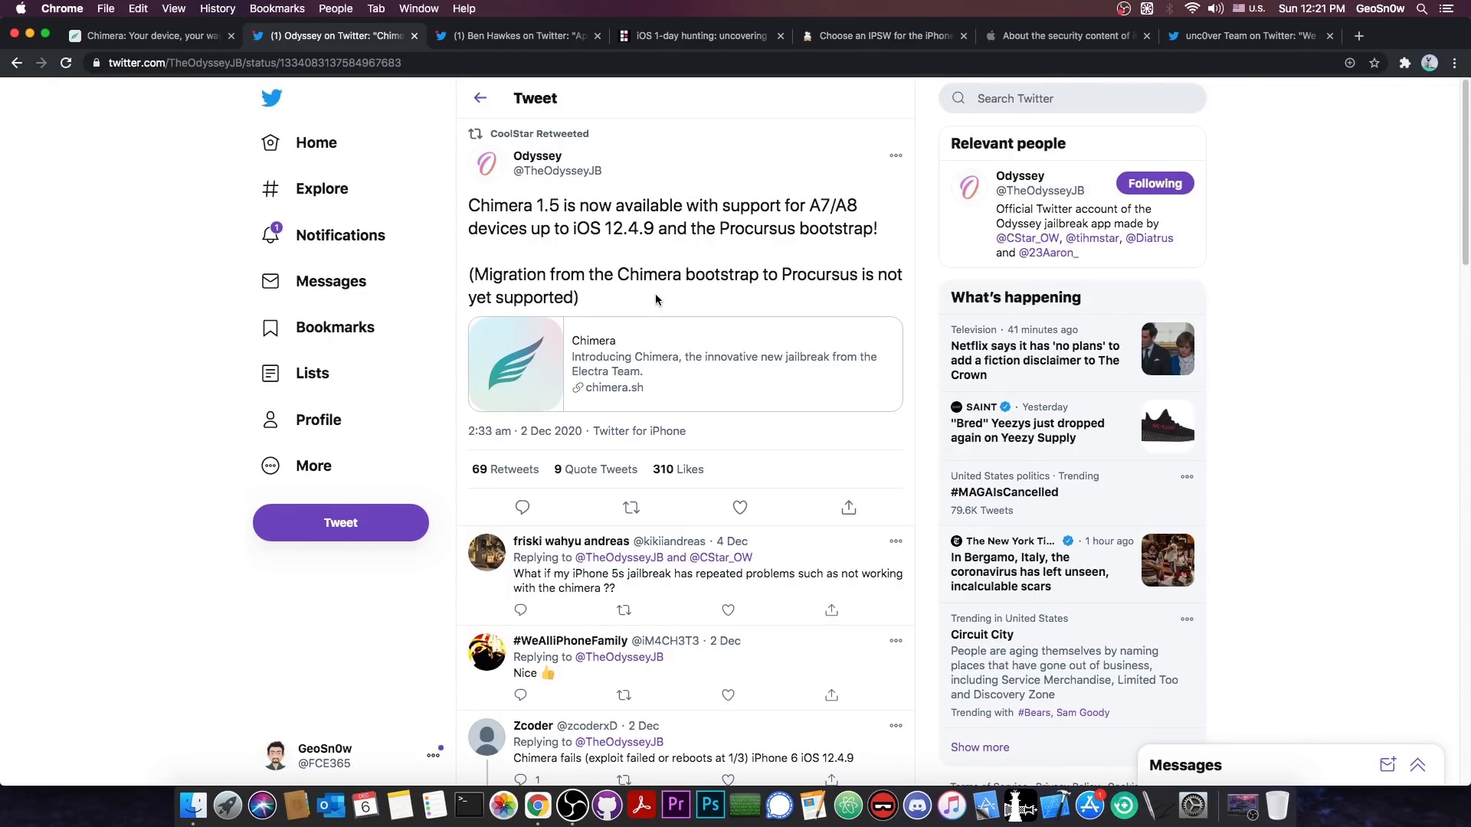
mouse_move(713, 263)
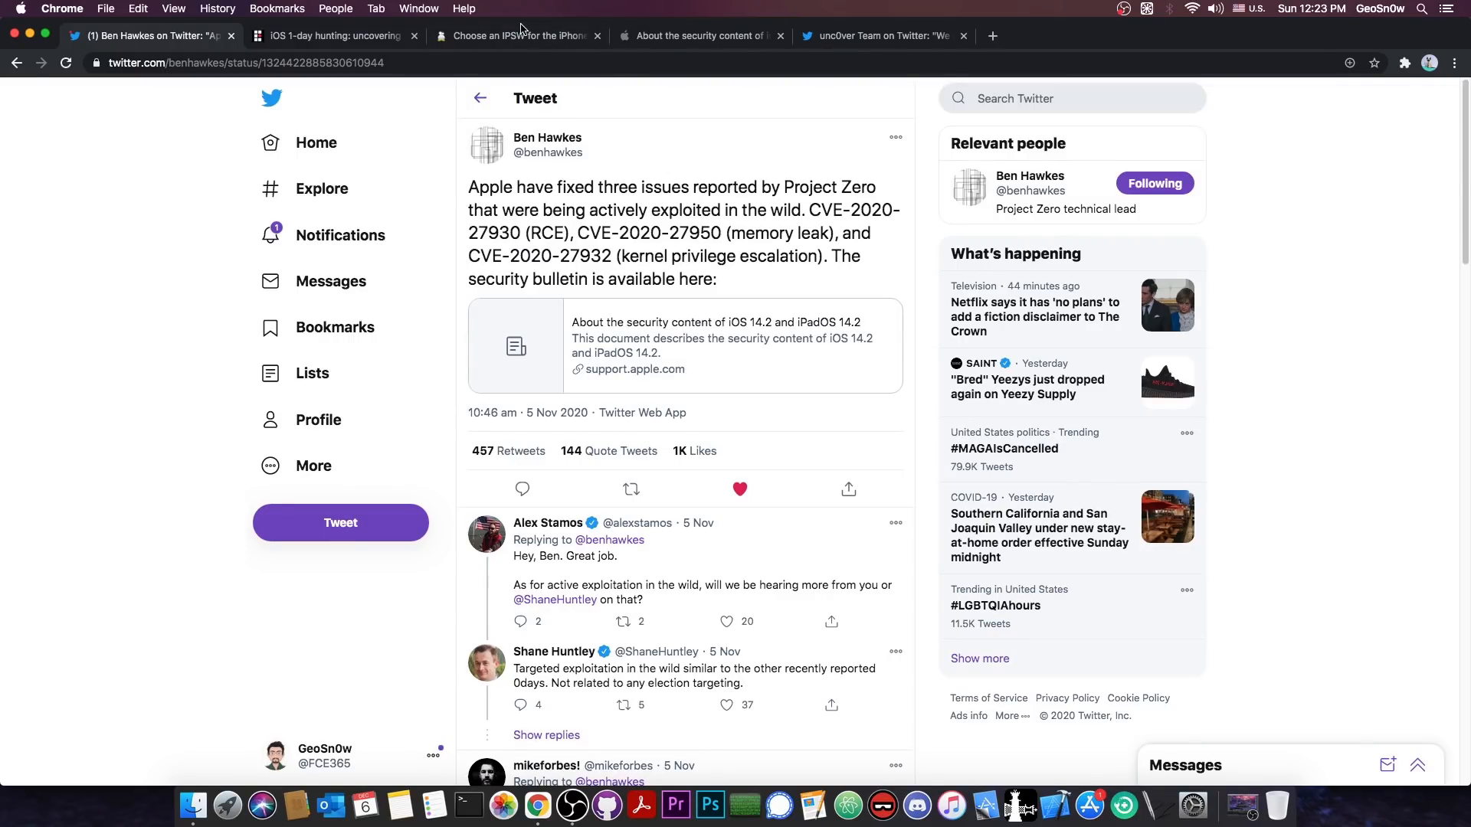
click(516, 35)
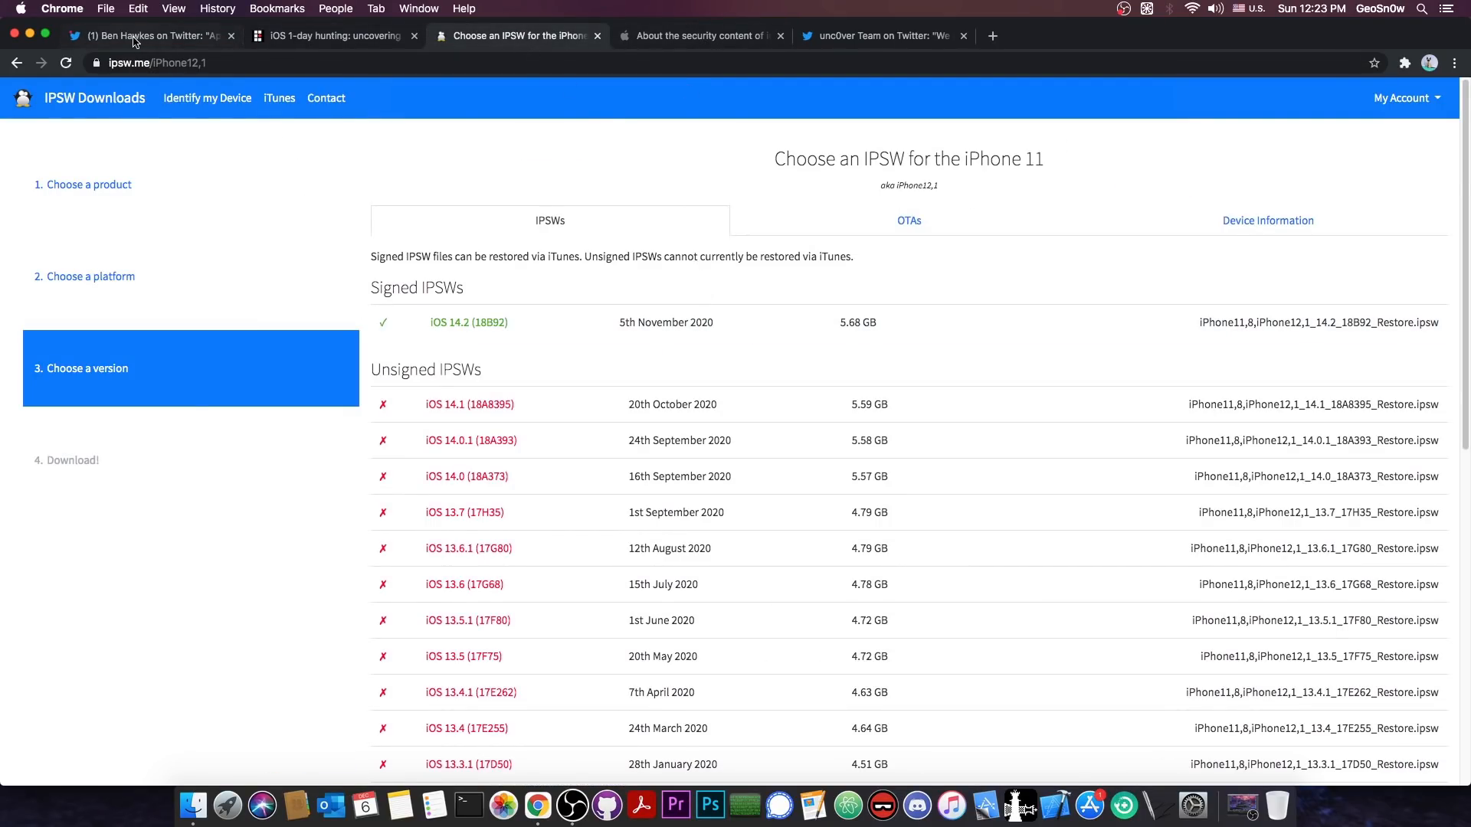
click(150, 35)
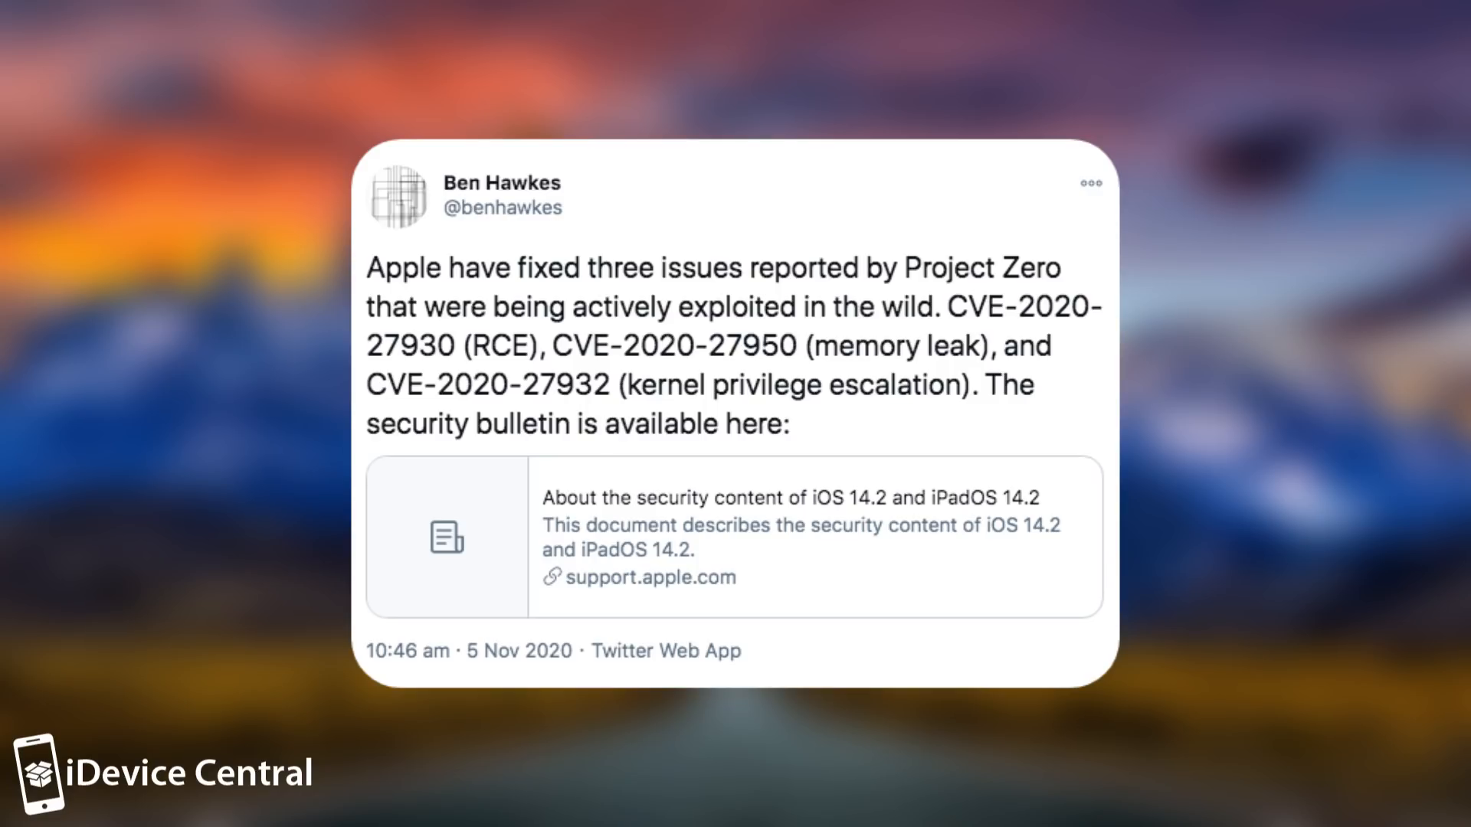
Read down through the Synacktiv kernel memory leak write-up.
click(331, 35)
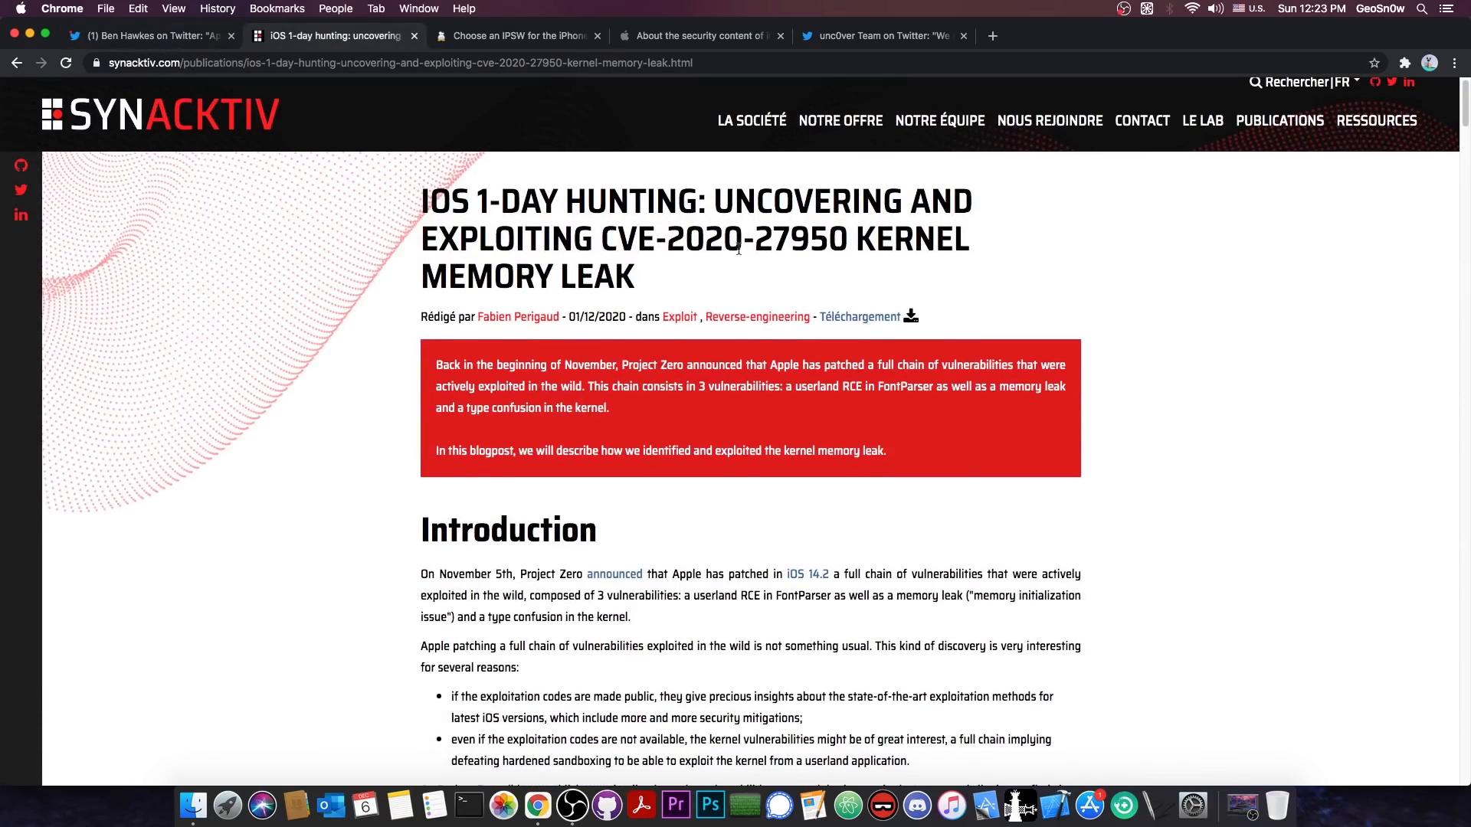
scroll(down, 3)
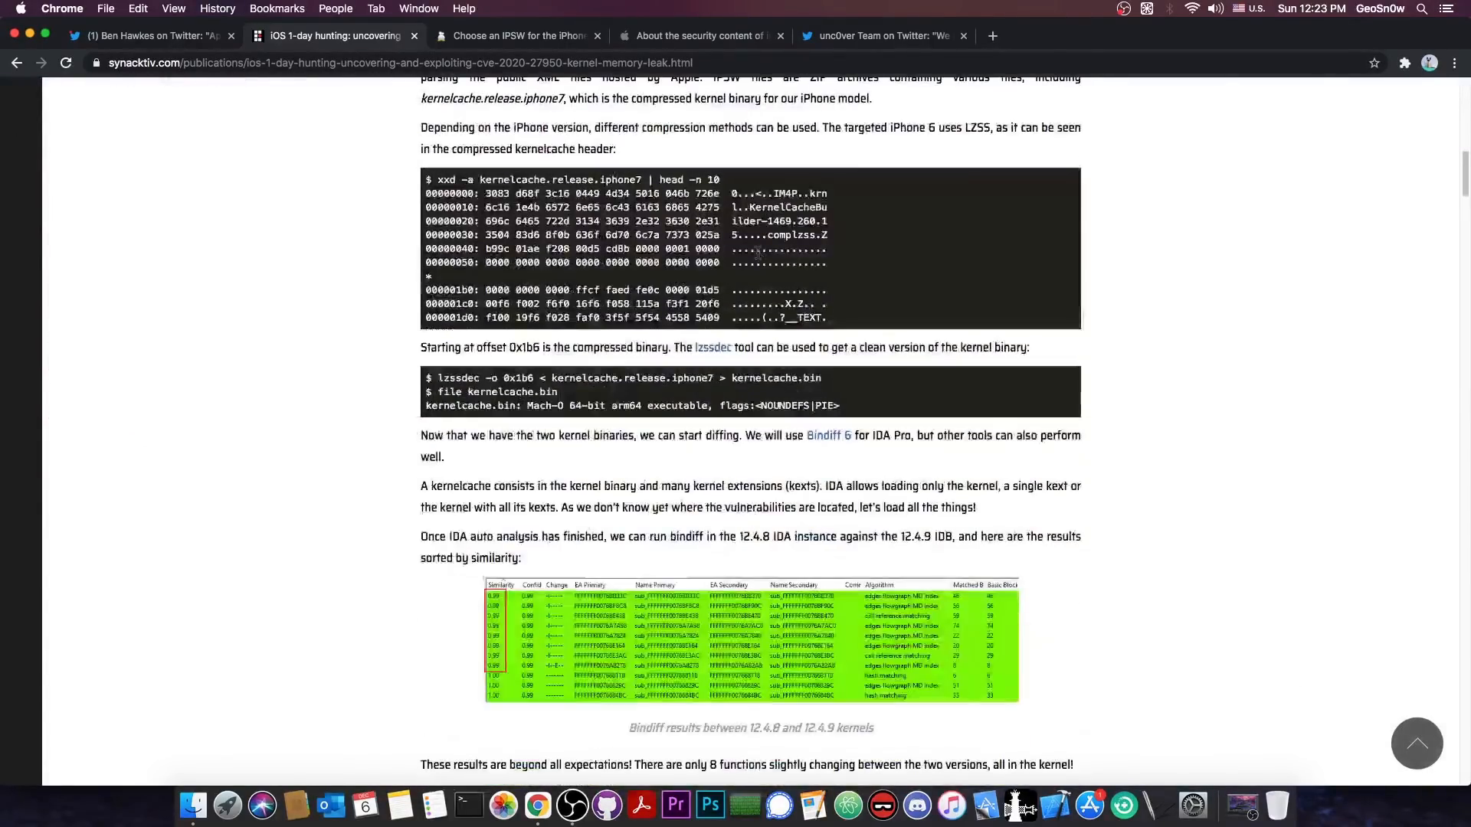
scroll(down, 3)
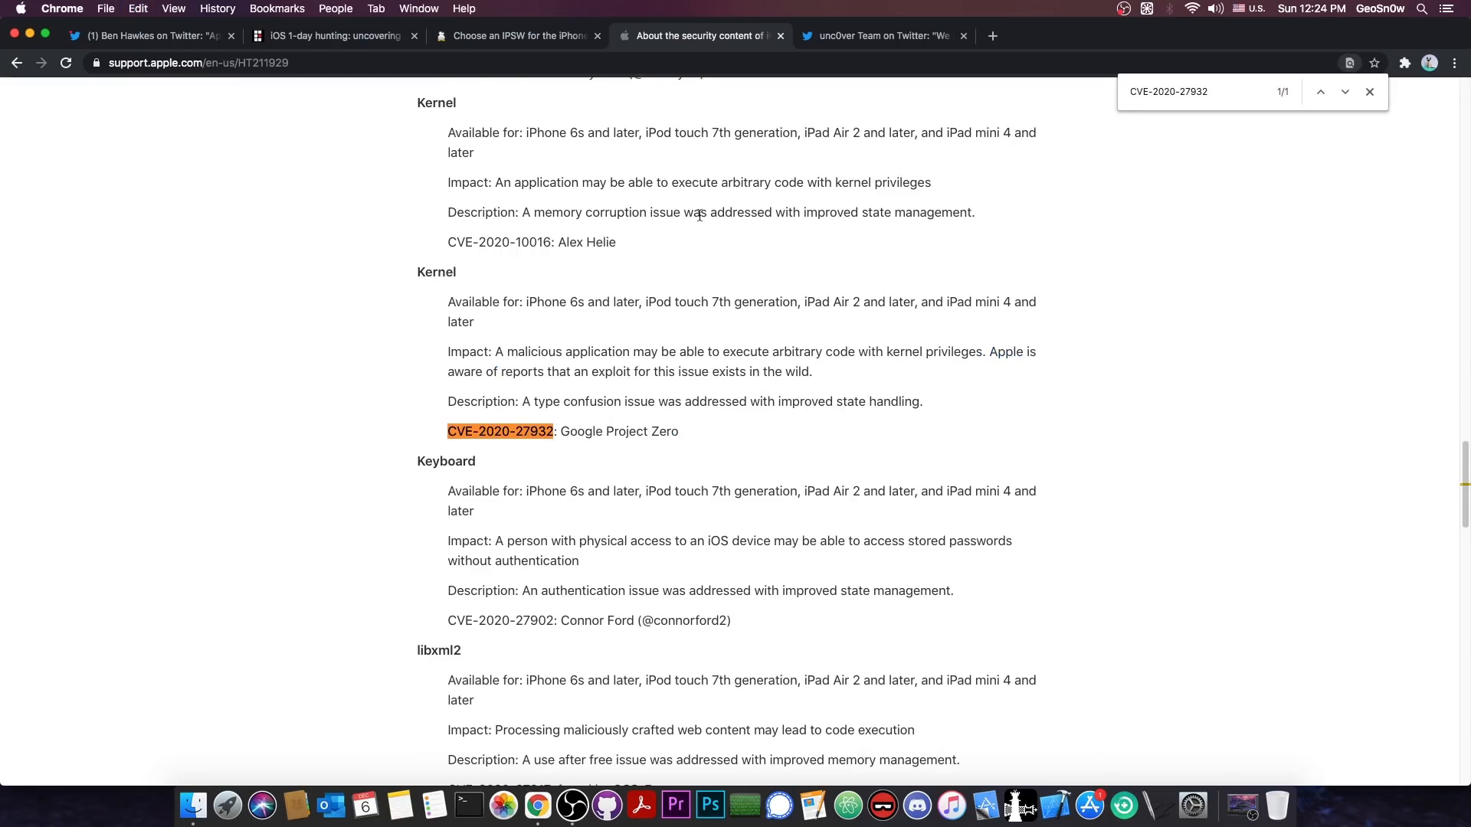
Dismiss the find bar, keeping the CVE-2020-27932 kernel entry visible.
click(1369, 92)
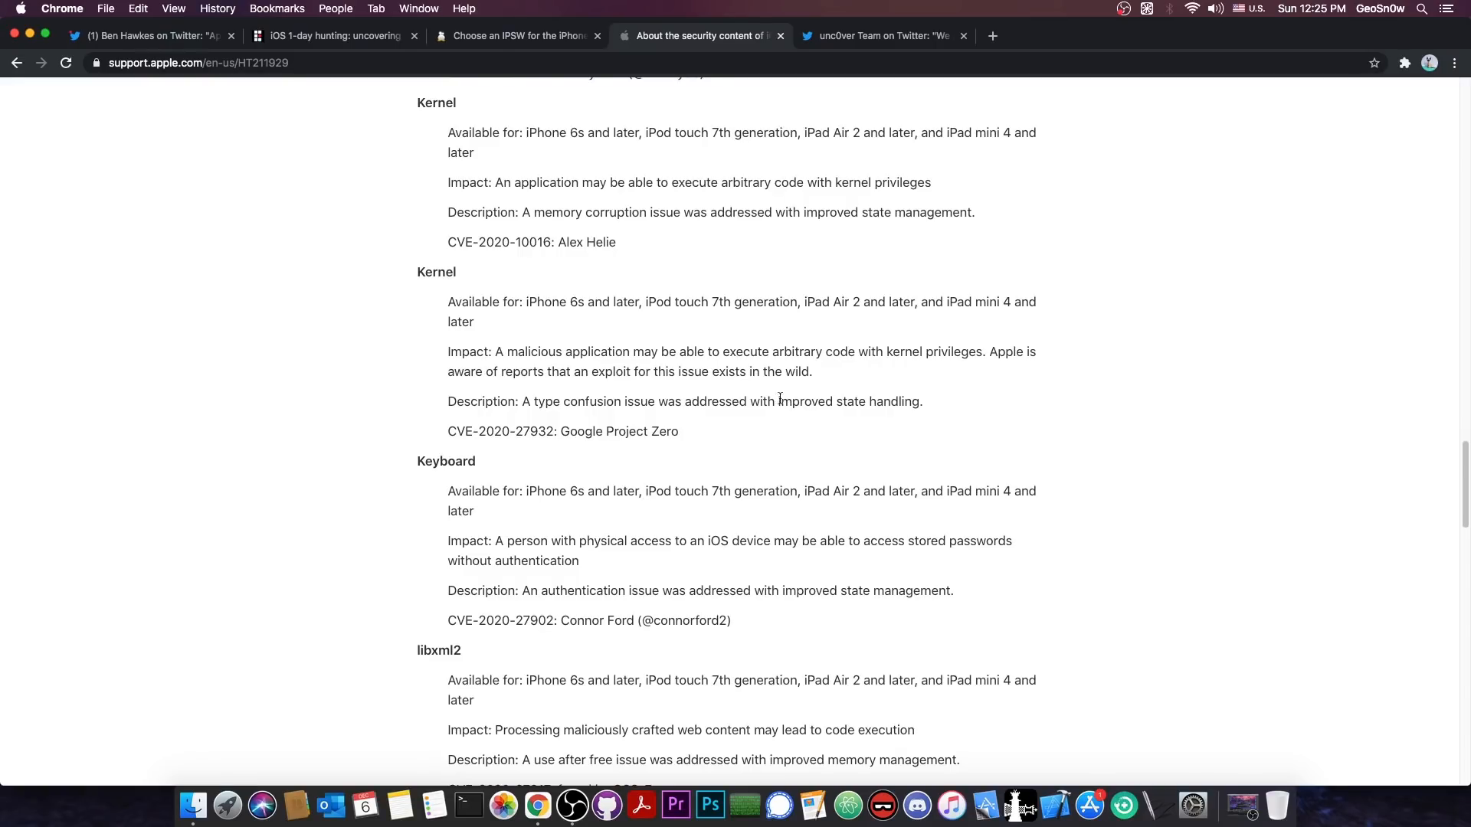
mouse_move(609, 388)
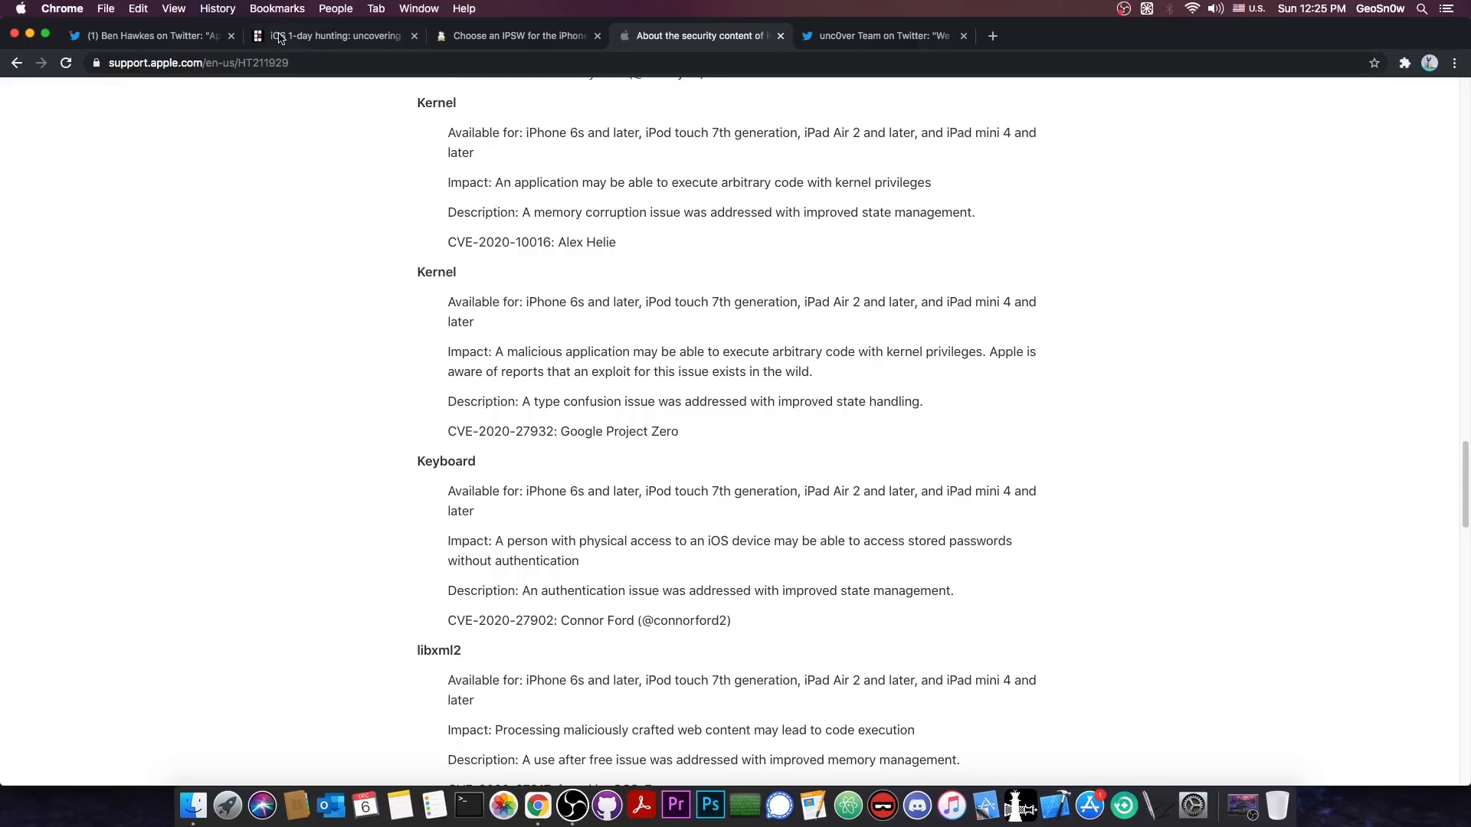
Return via the CVE tweet to the Synacktiv write-up and scroll to its proof-of-concept C code.
click(150, 35)
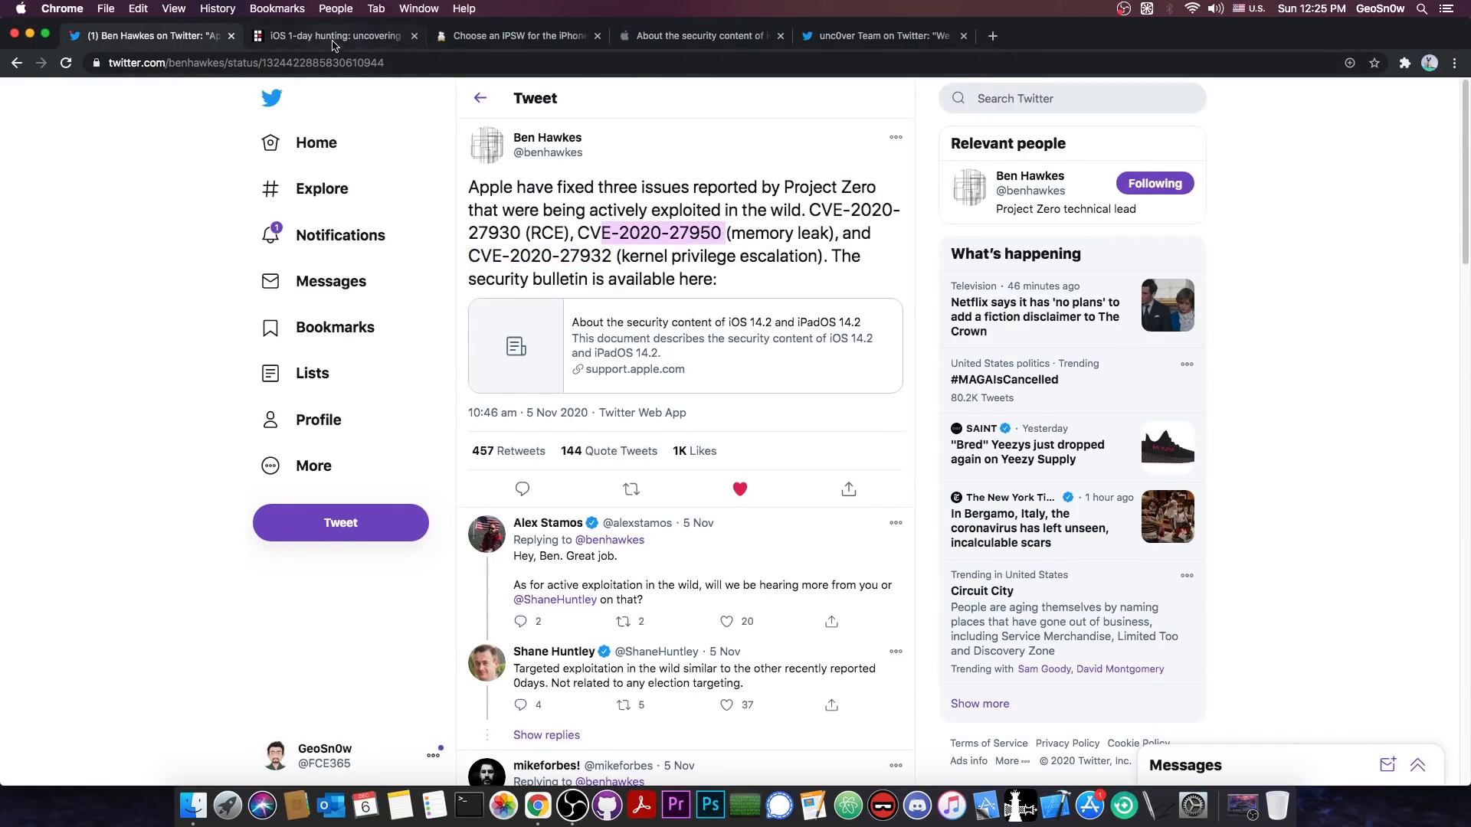
click(331, 35)
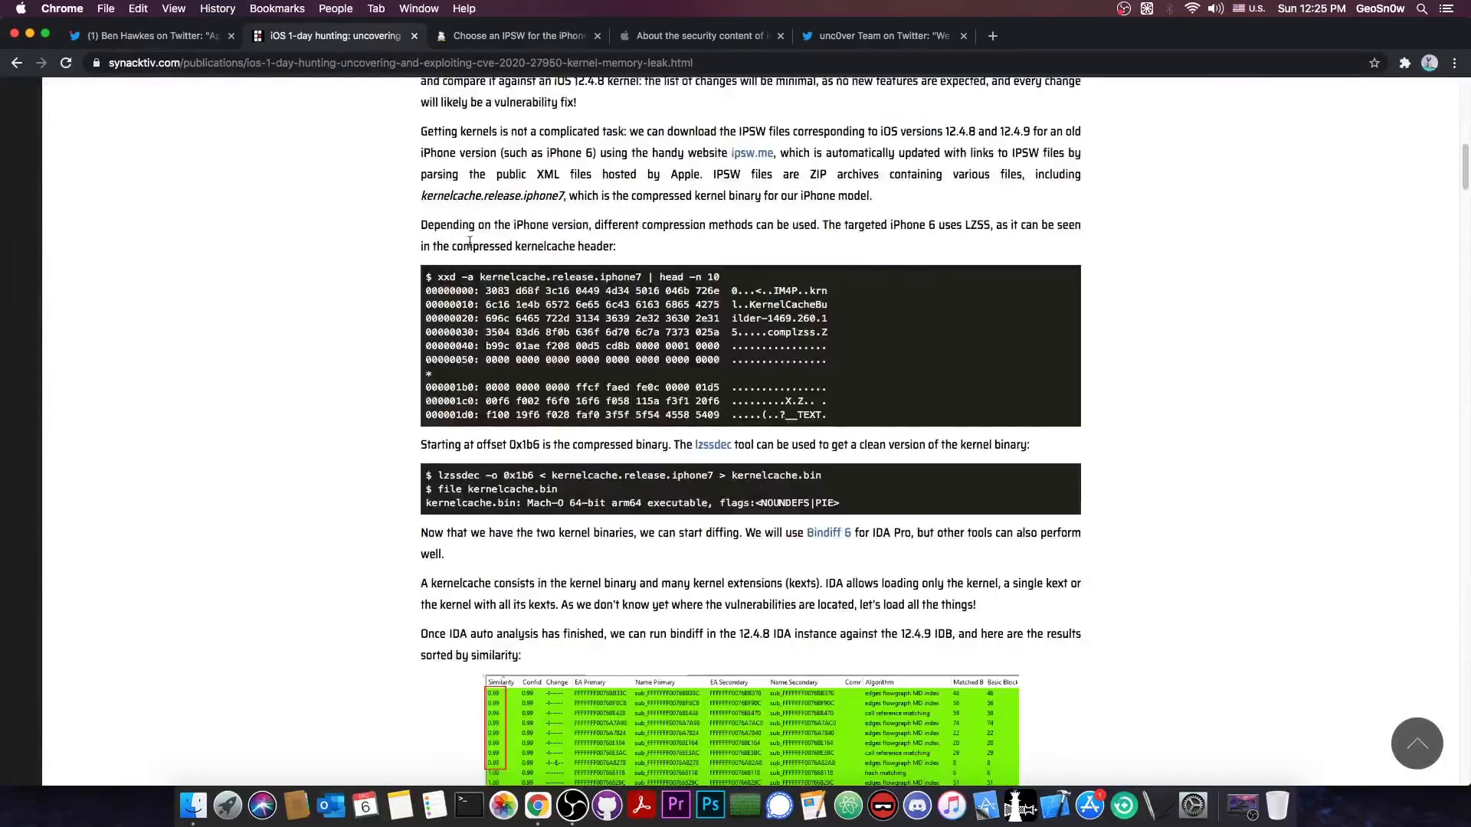
scroll(down, 3)
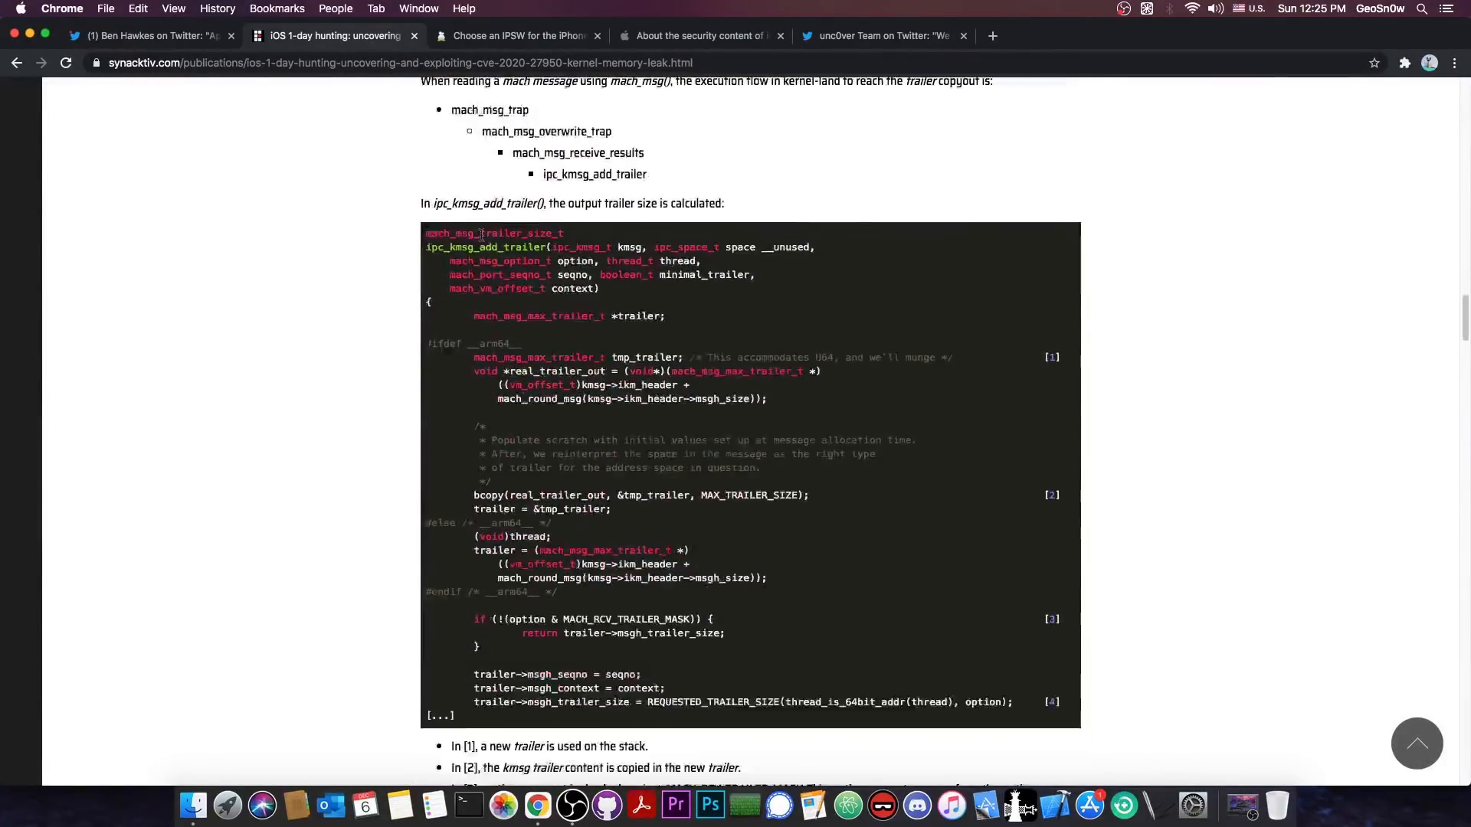
scroll(down, 3)
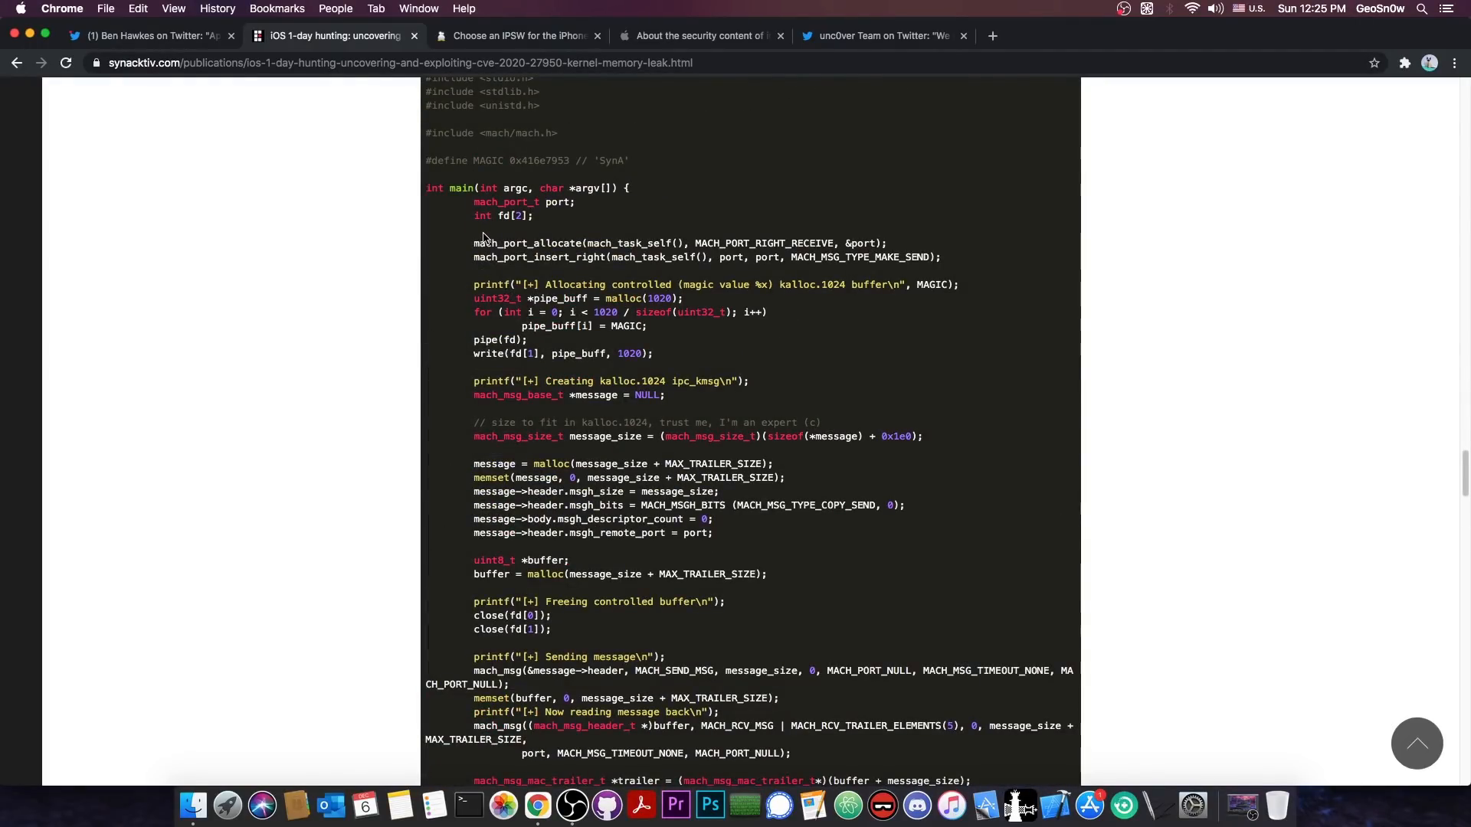
mouse_move(446, 238)
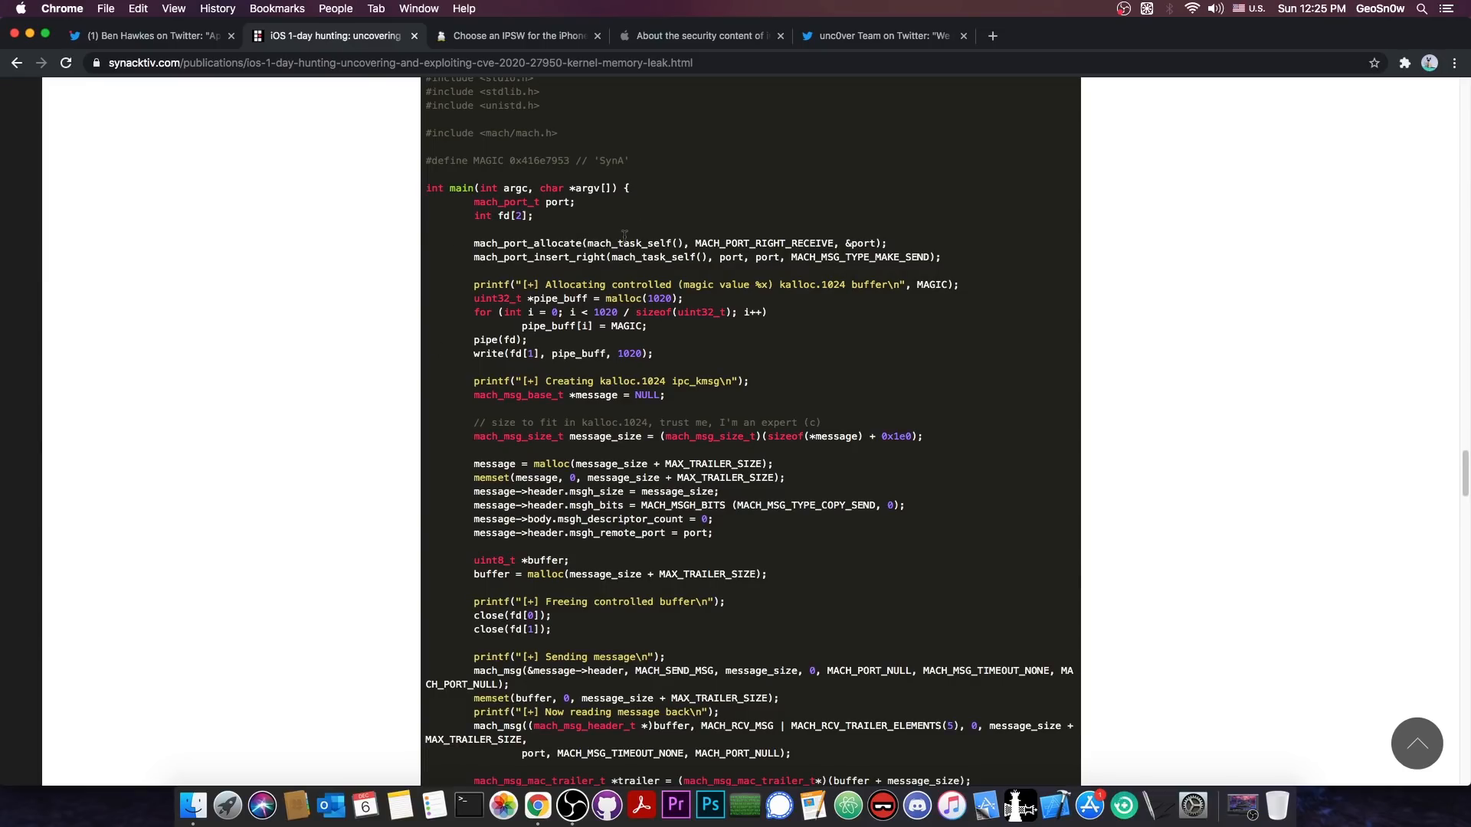
mouse_move(432, 57)
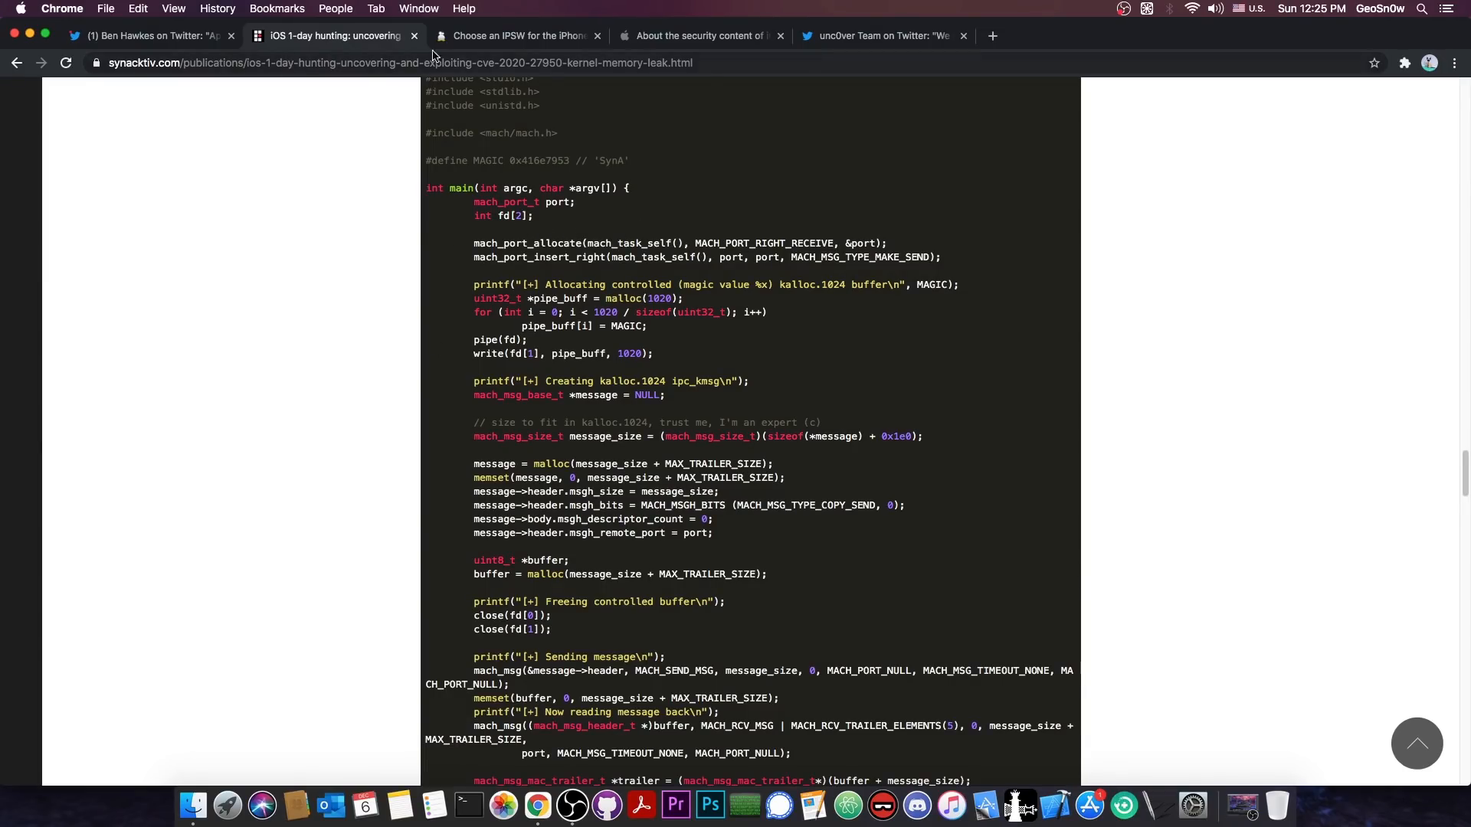
Pass through the Apple bulletin and the tweet to the ipsw.me iPhone 11 firmware list.
click(699, 36)
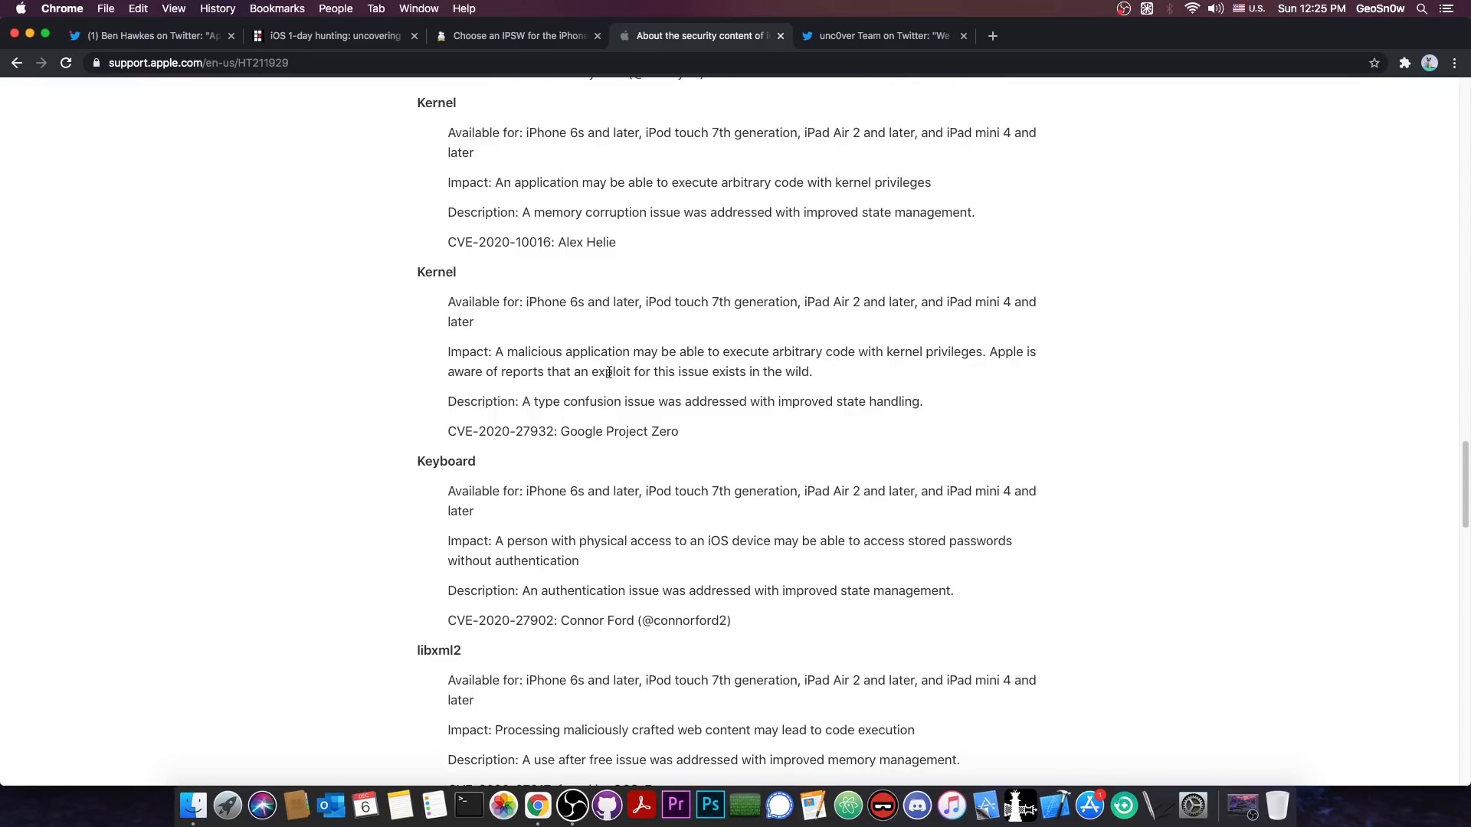
click(150, 35)
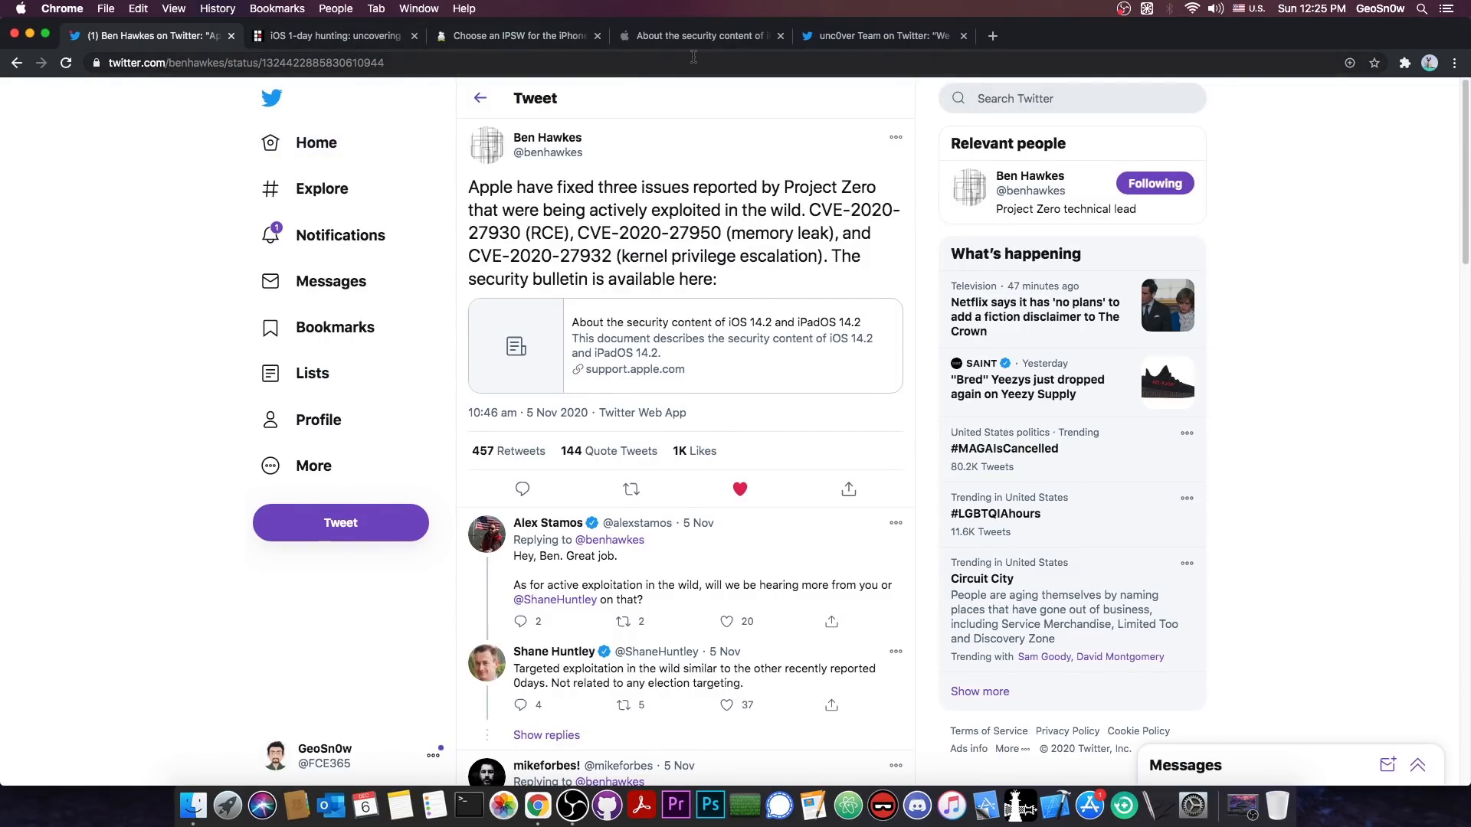
click(517, 35)
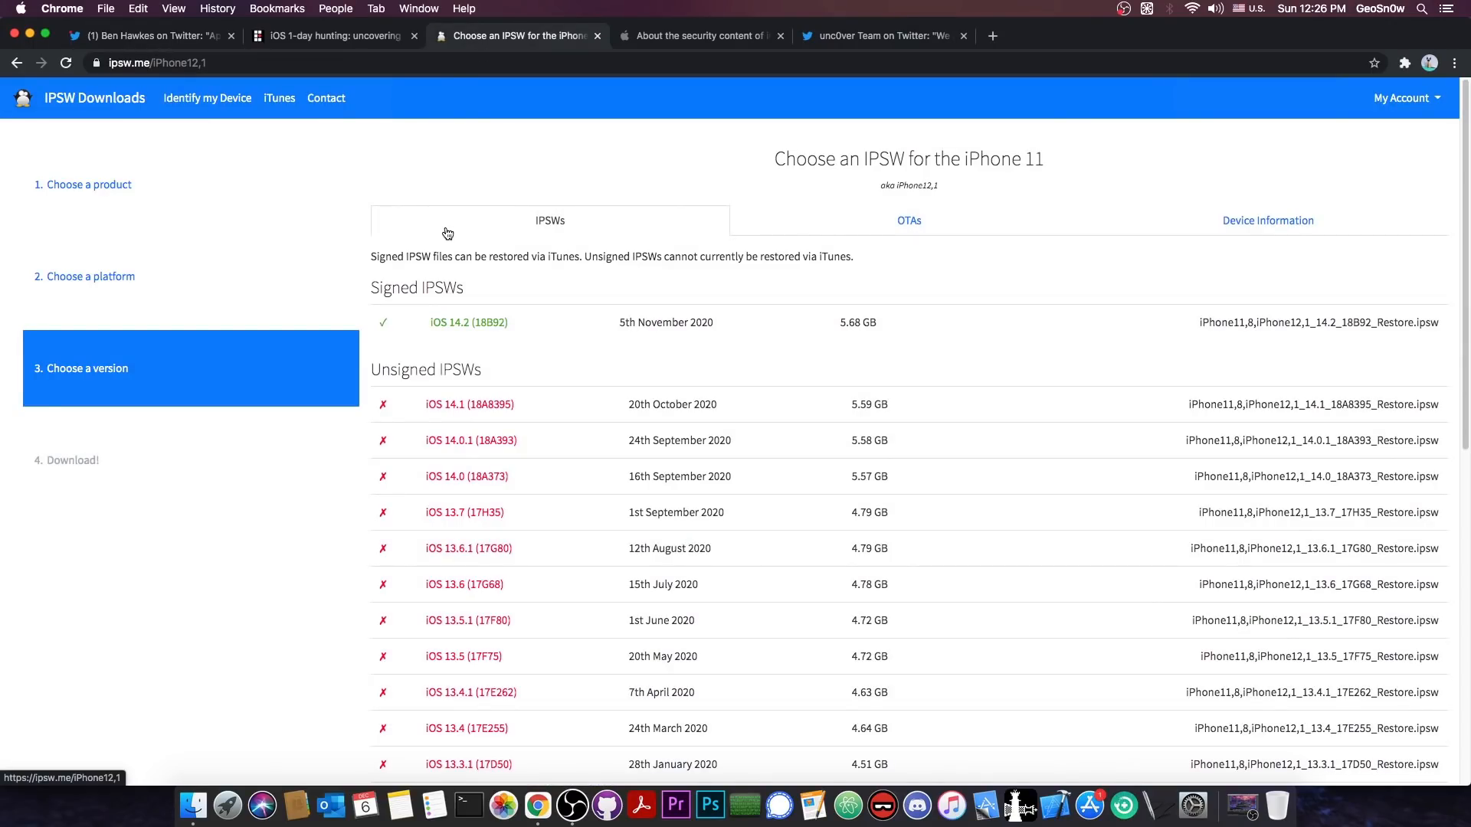
mouse_move(504, 350)
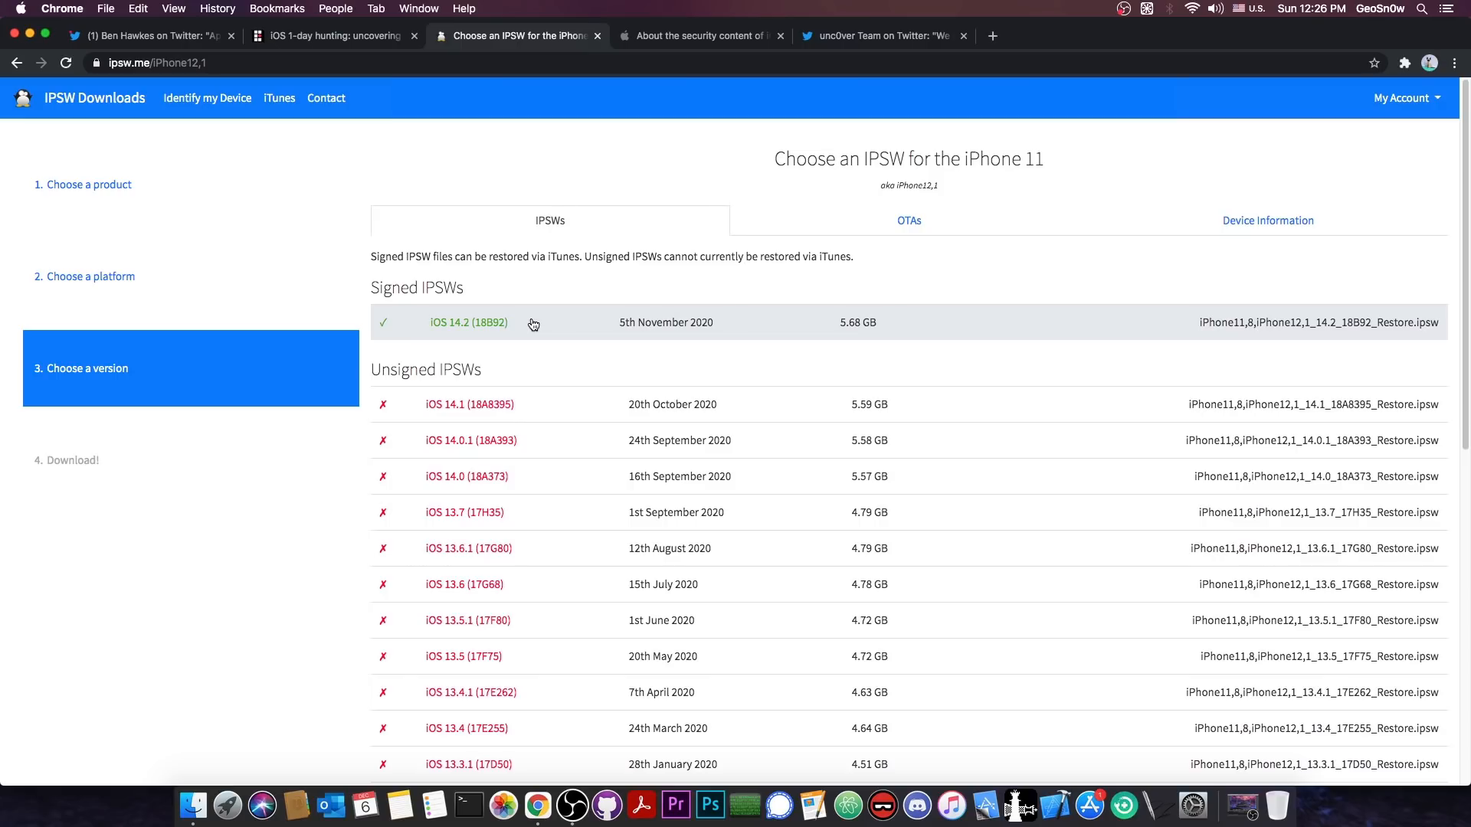
mouse_move(528, 323)
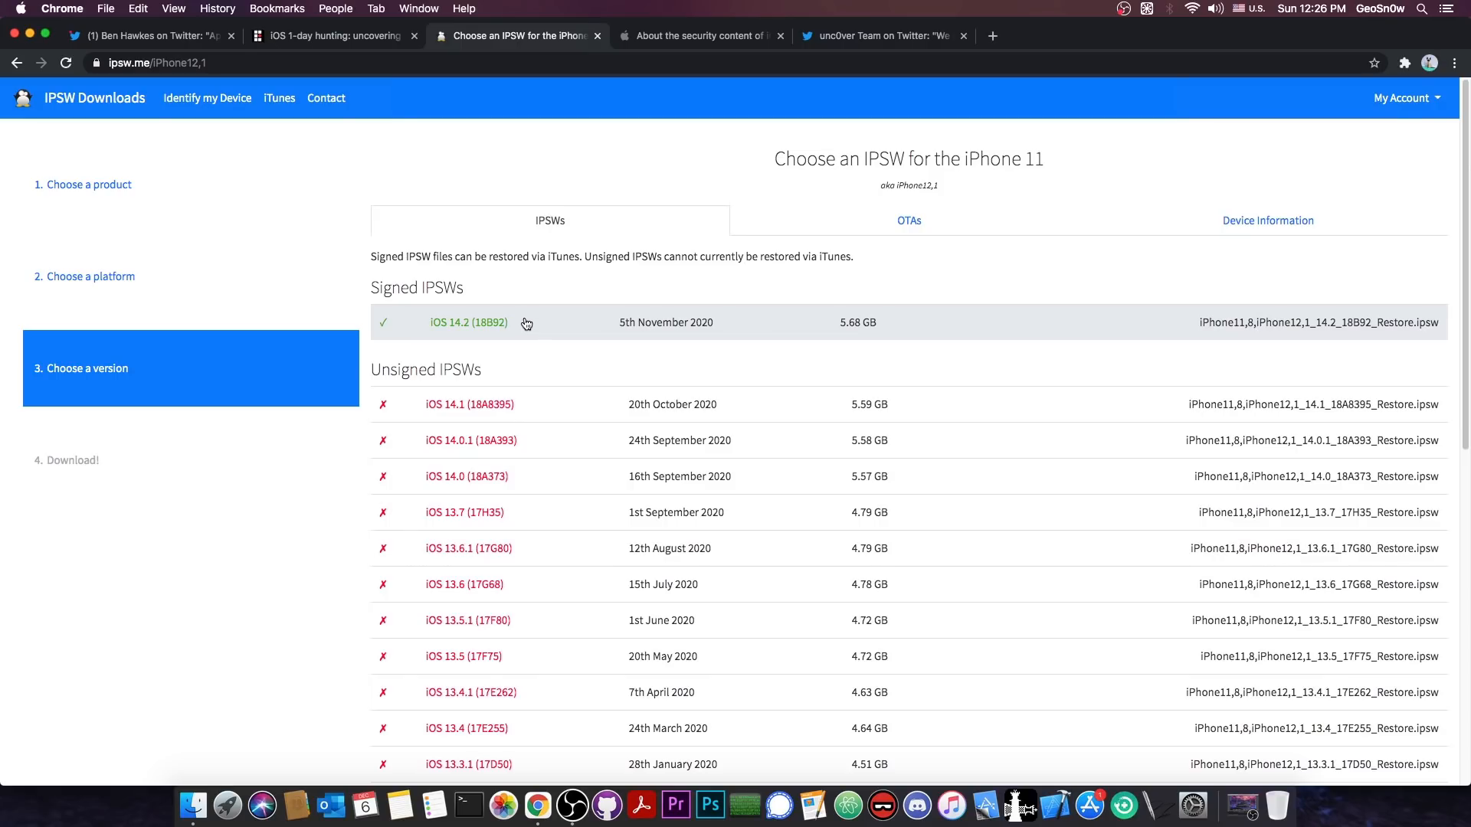
mouse_move(475, 337)
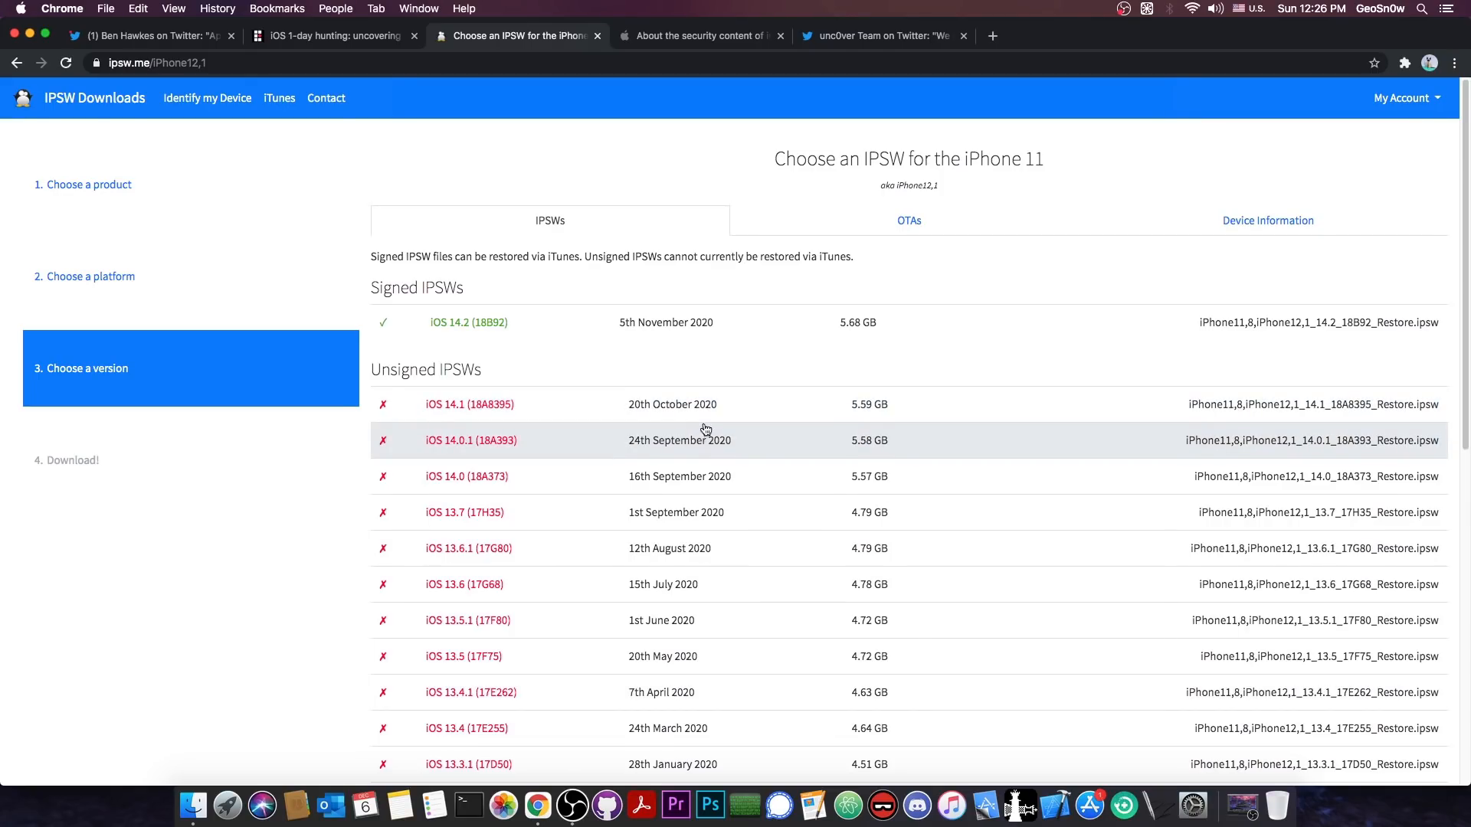
Read the unc0ver Team's Substitute 2.0.0 thread and open their Twitter profile.
click(877, 35)
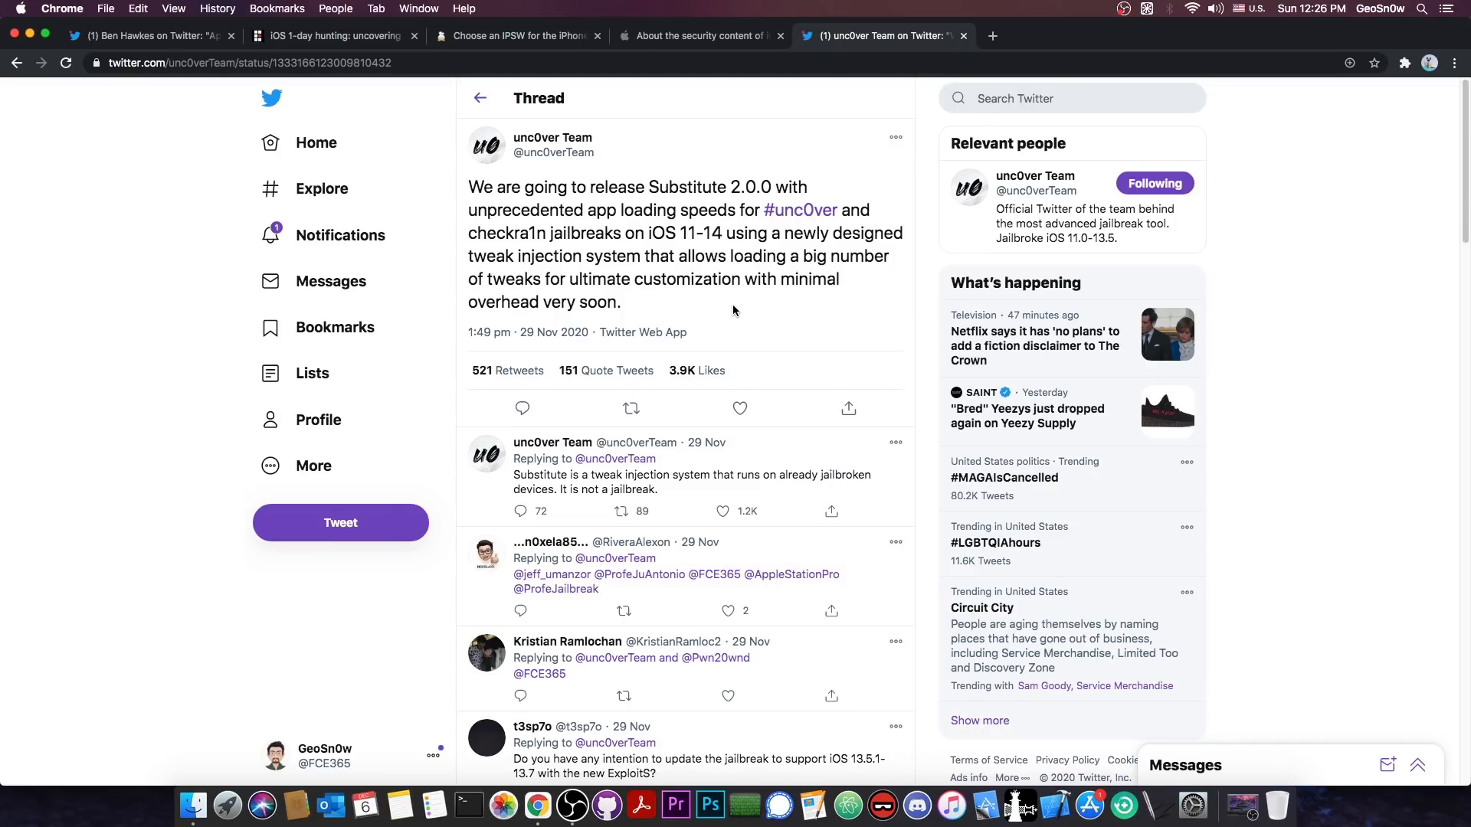
mouse_move(725, 299)
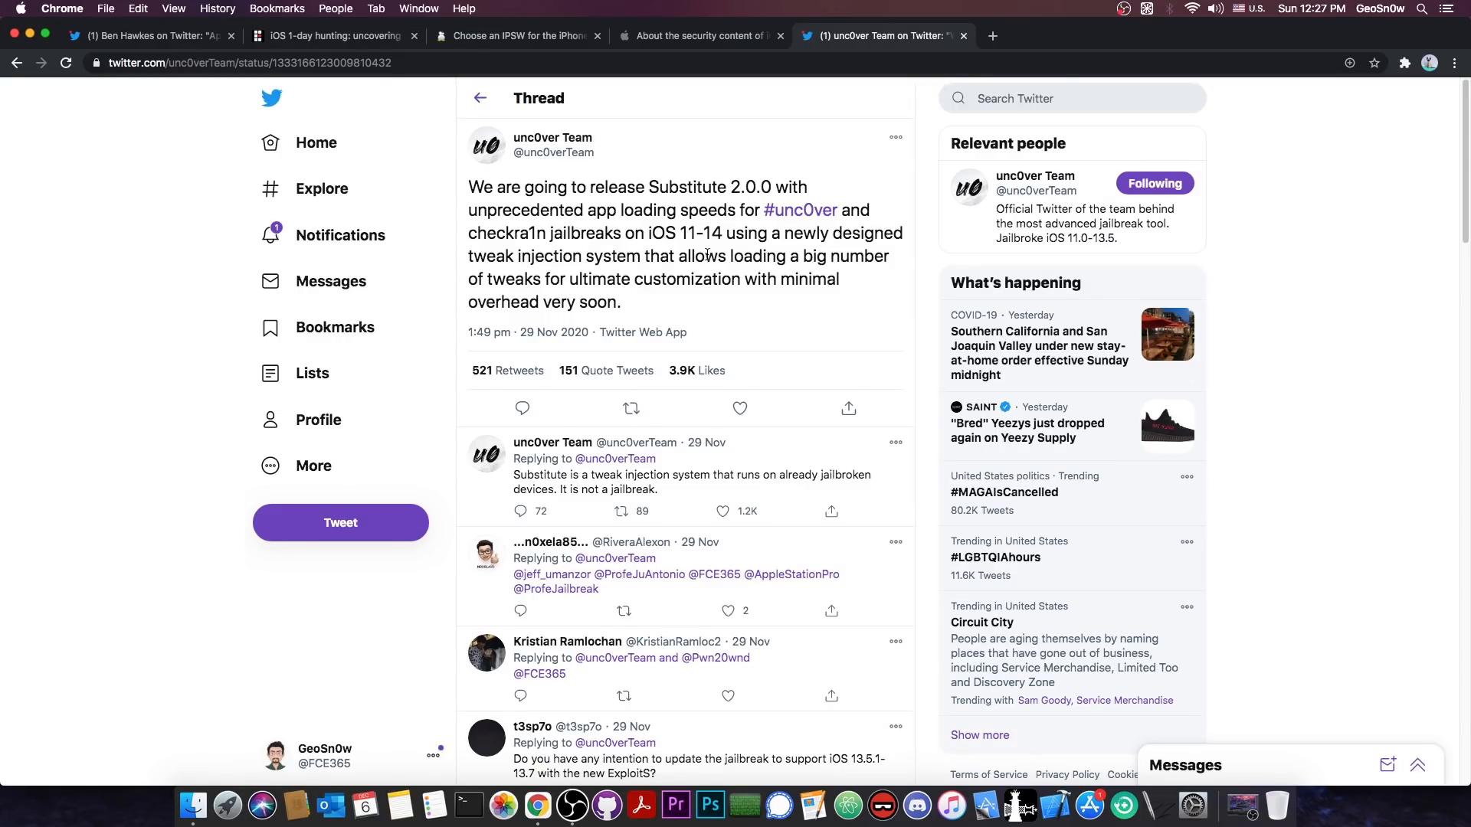
scroll(down, 3)
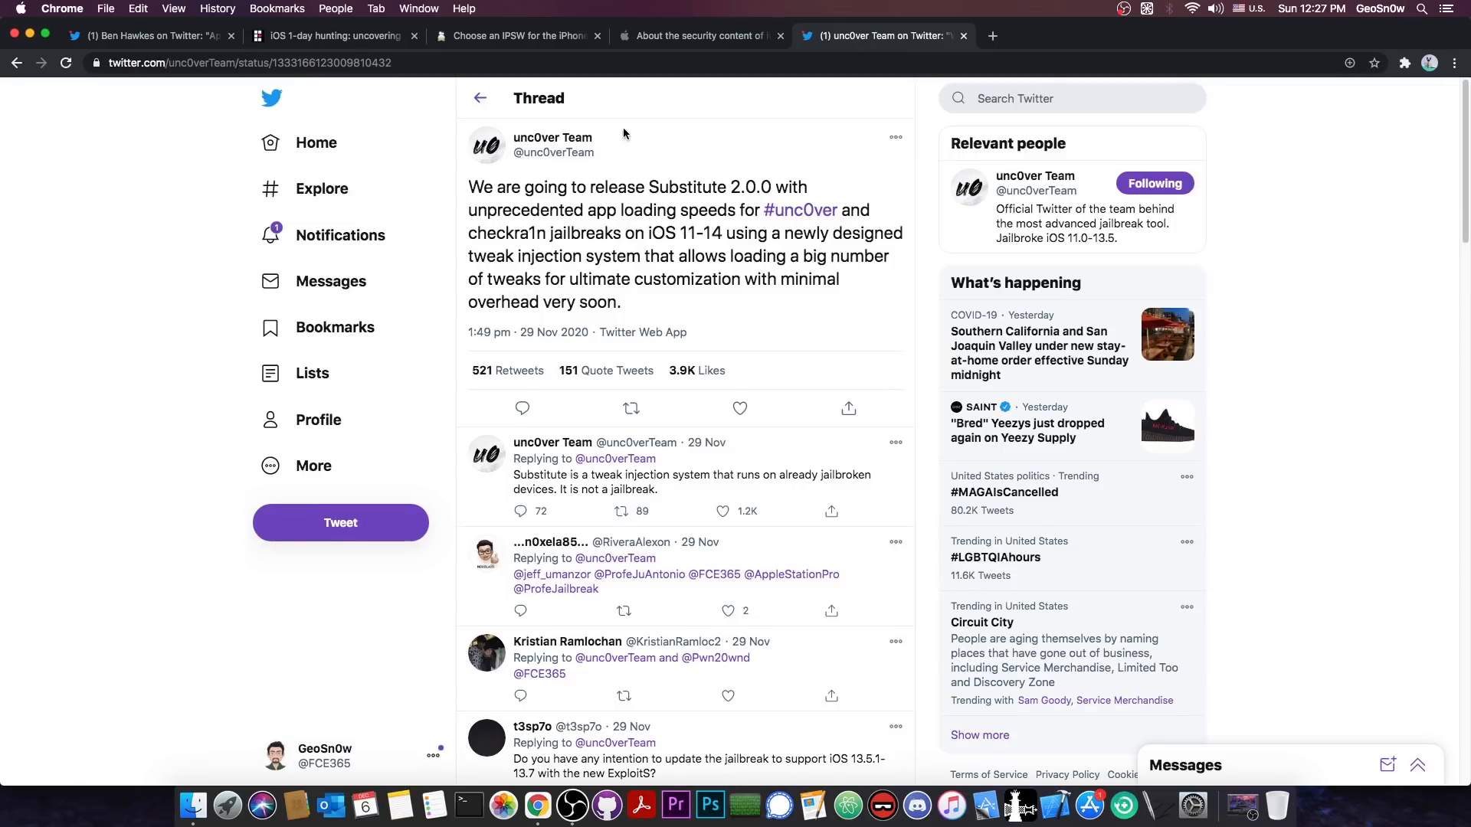
mouse_move(519, 201)
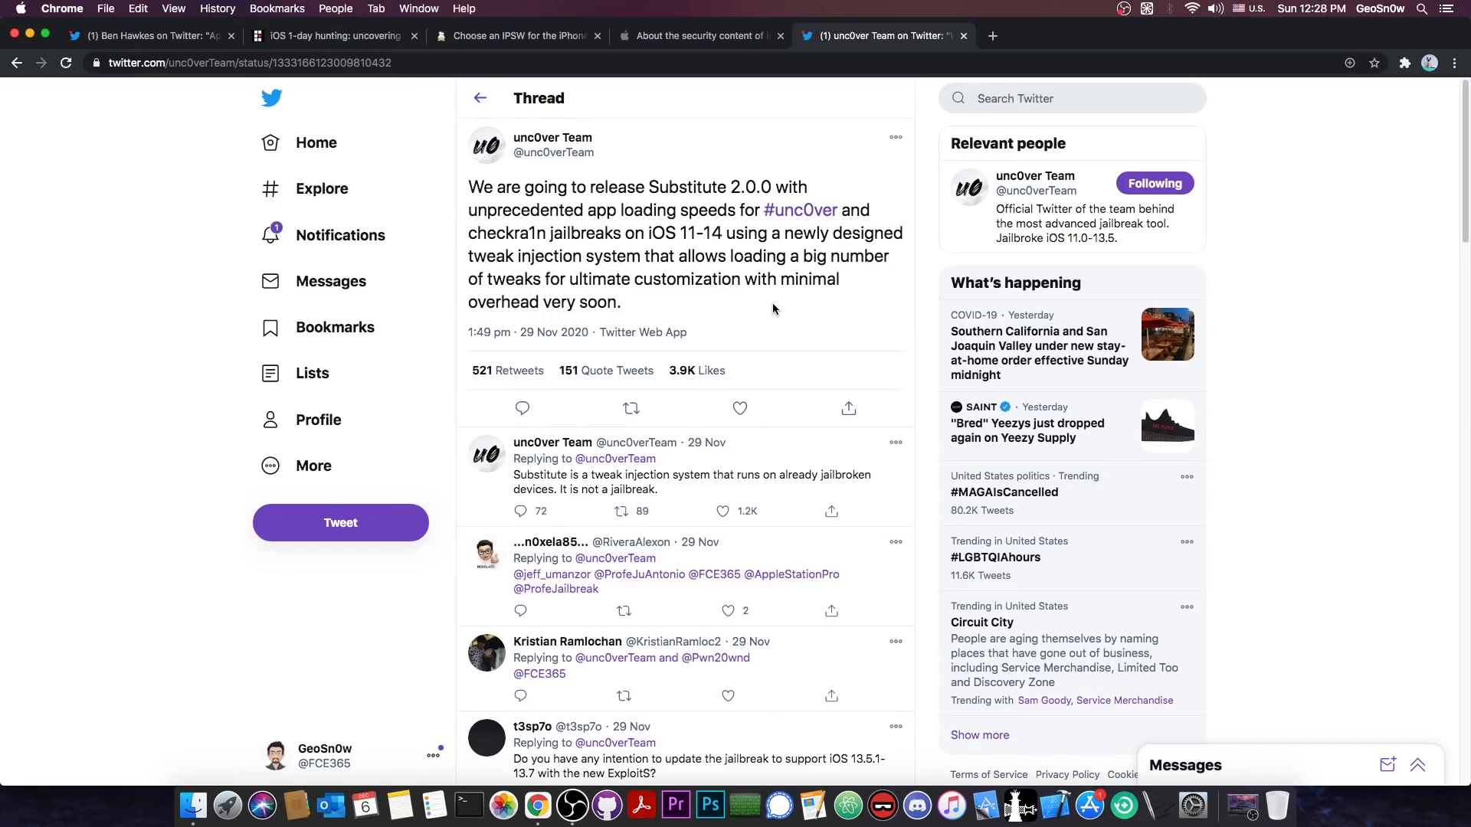
mouse_move(809, 195)
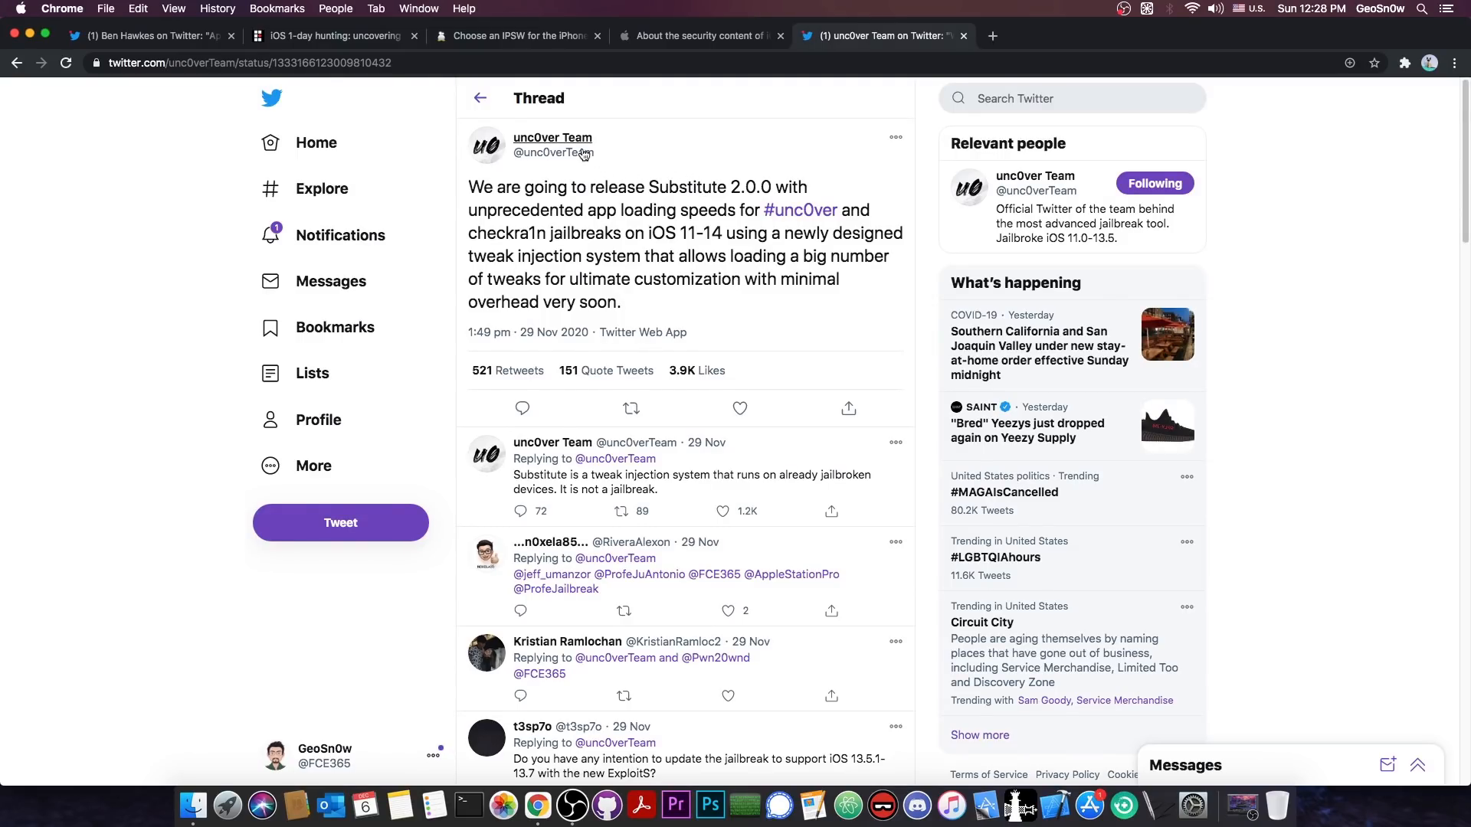
click(552, 136)
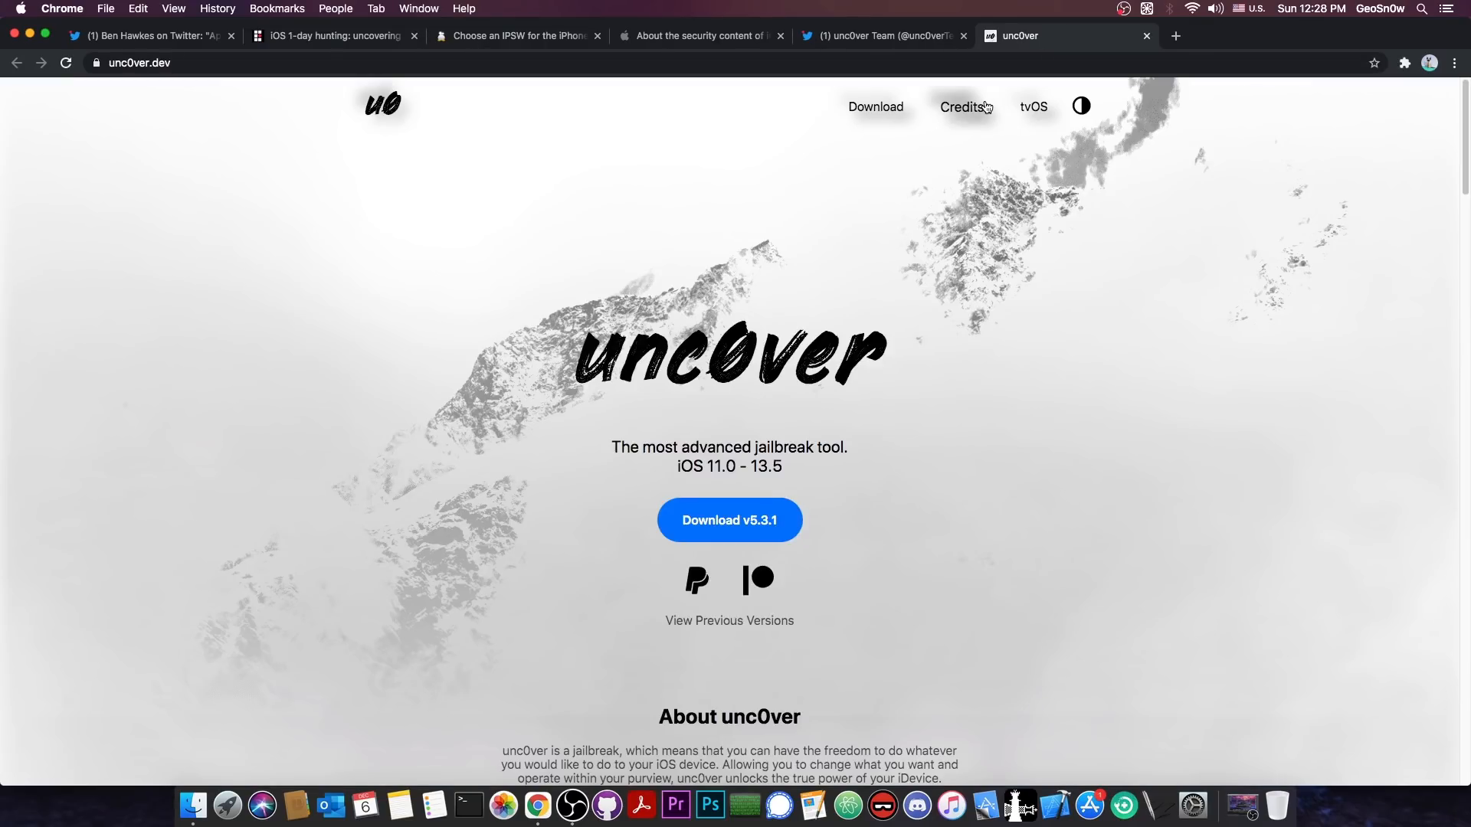
Scroll the unc0ver.dev jailbreak page, then return to the unc0ver Team's Twitter profile.
scroll(down, 3)
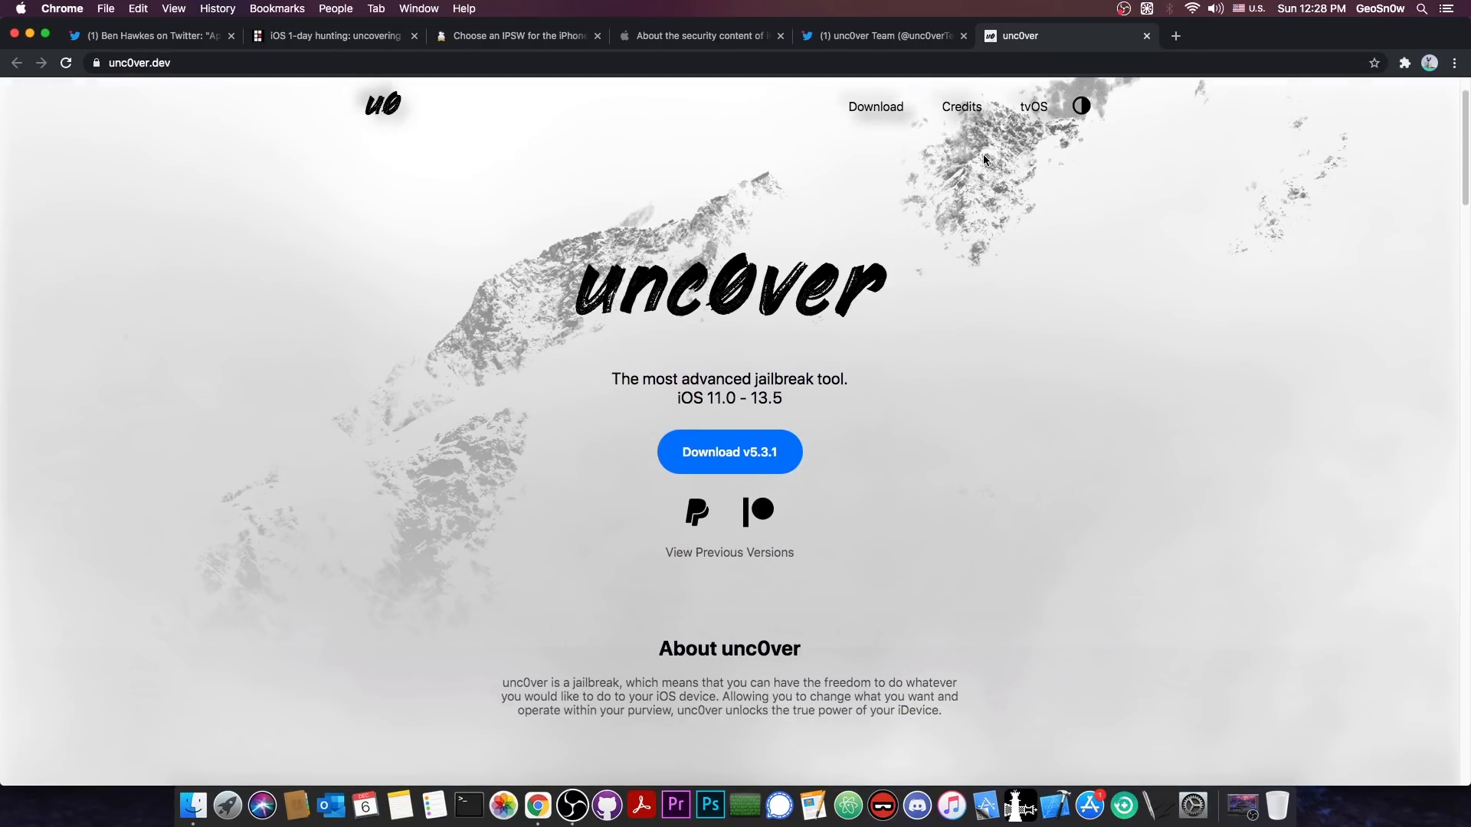
scroll(down, 3)
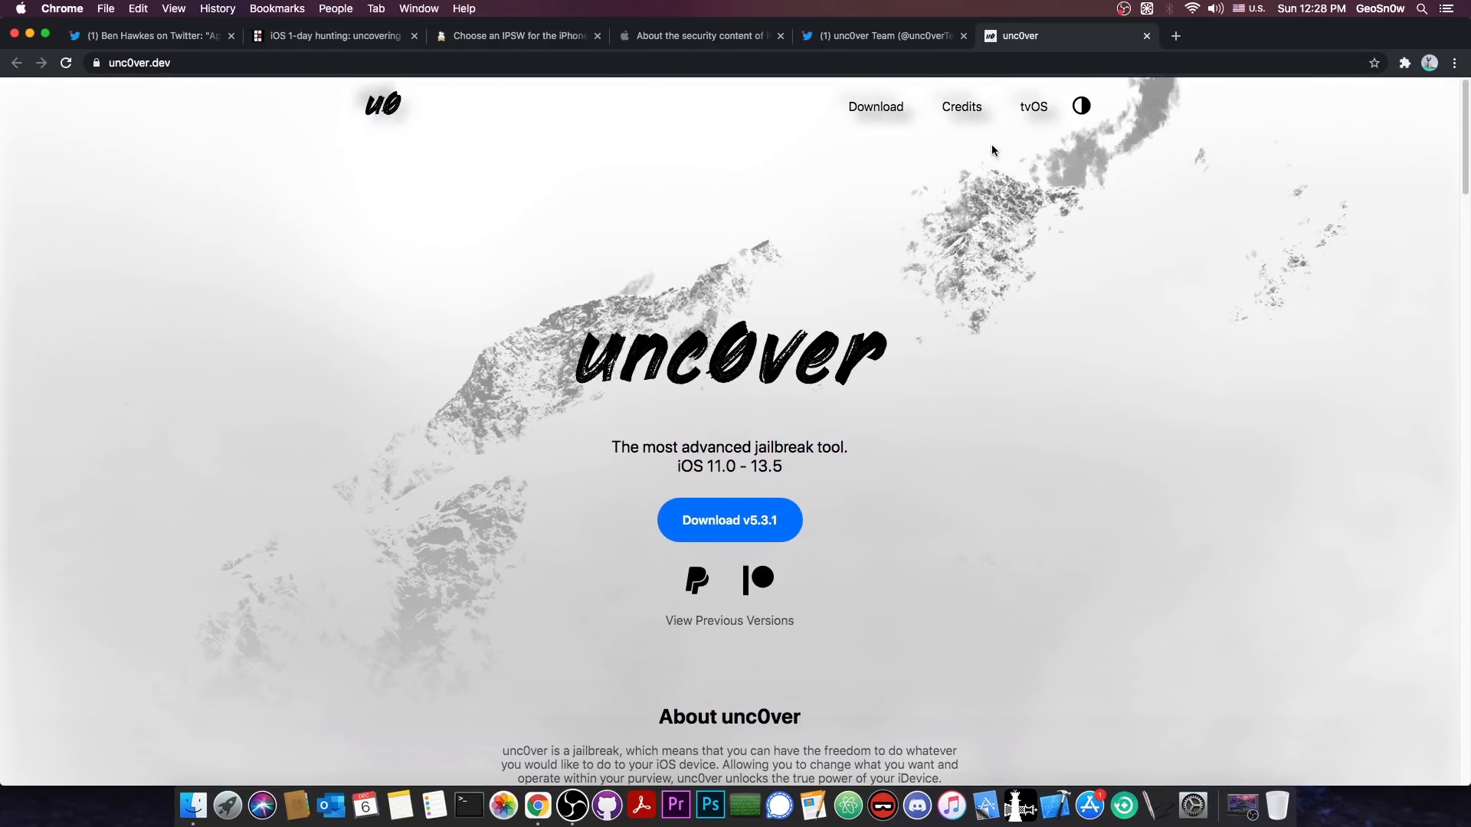
click(883, 35)
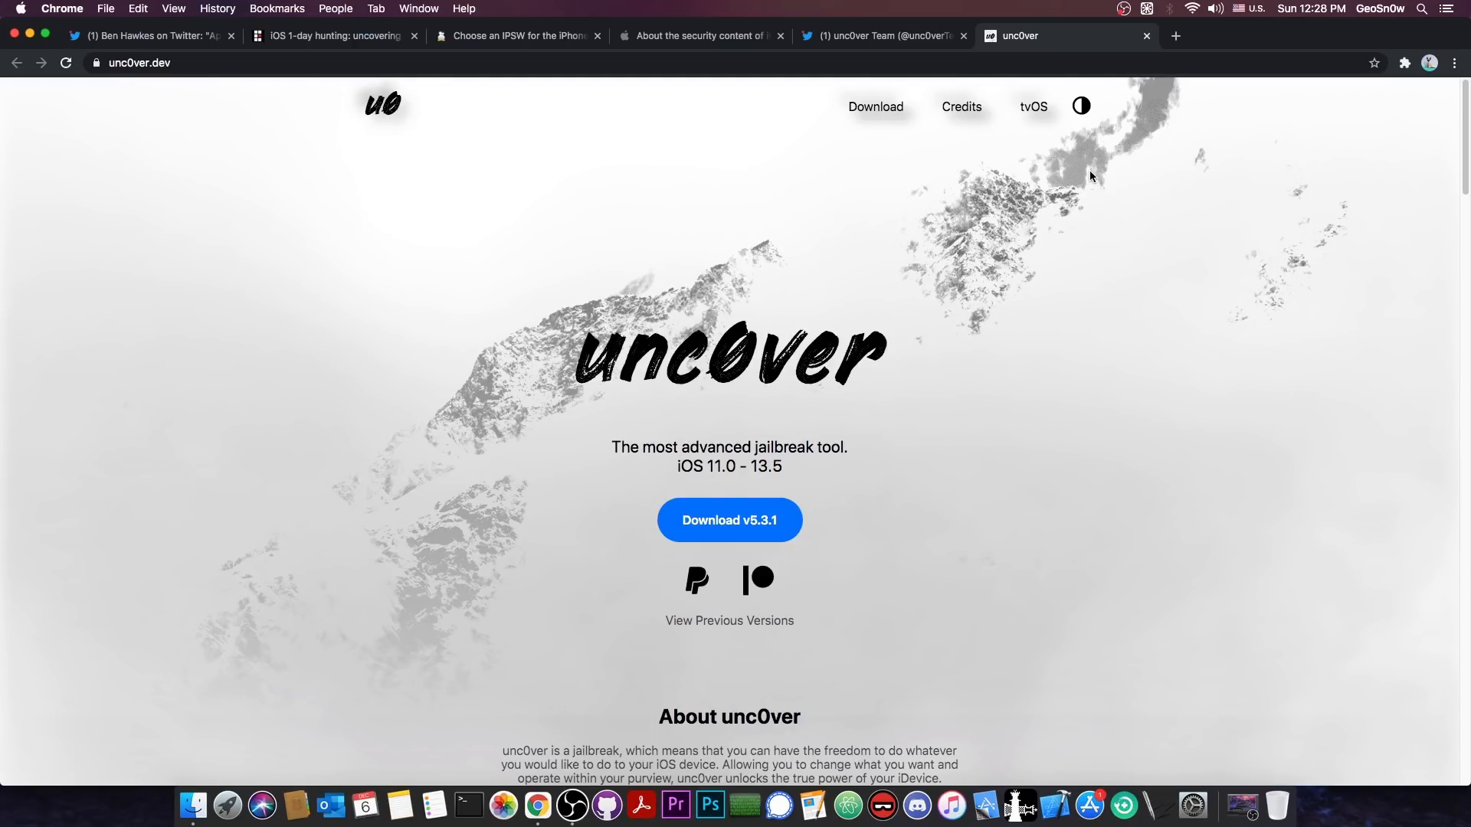
click(877, 35)
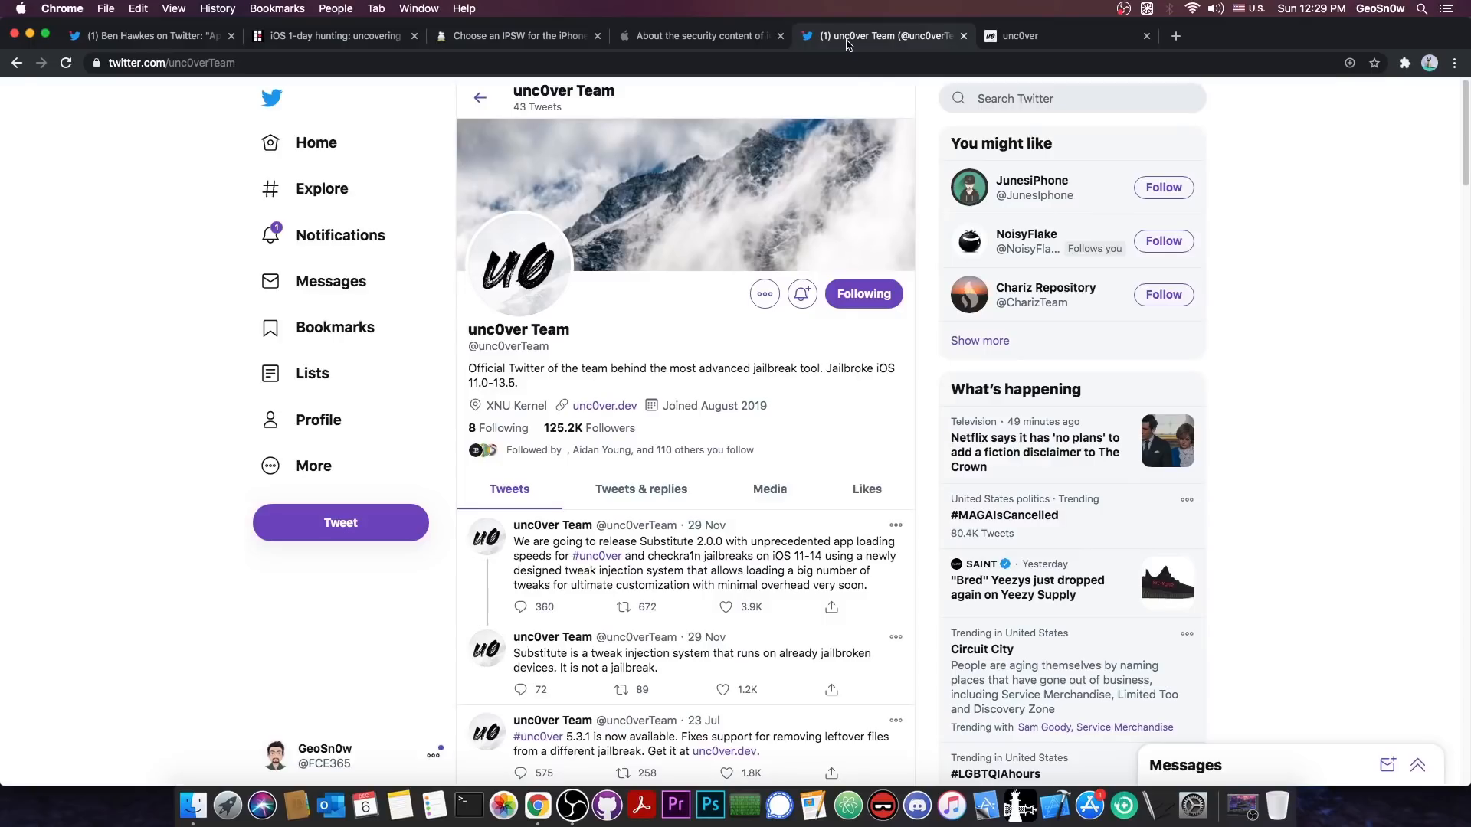